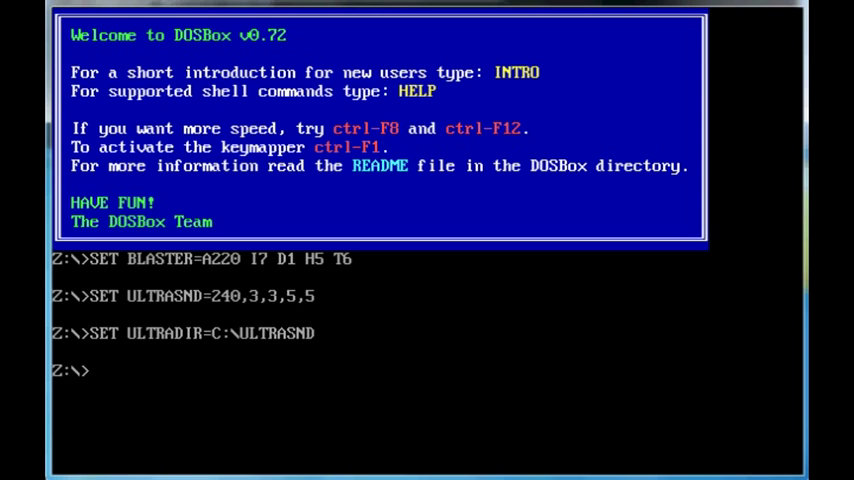
Mount c:\dosbox as drive C and list its contents with dir.
{"action": "type", "text": "mount"}
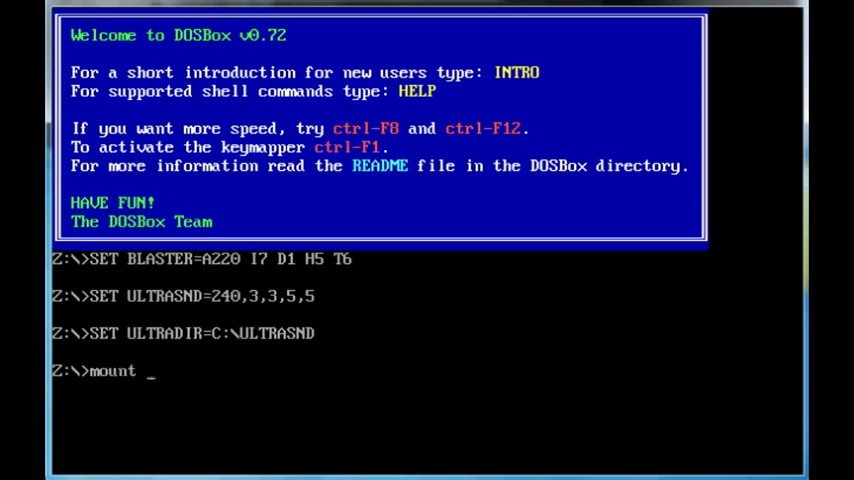
{"action": "type", "text": "c c:\\d"}
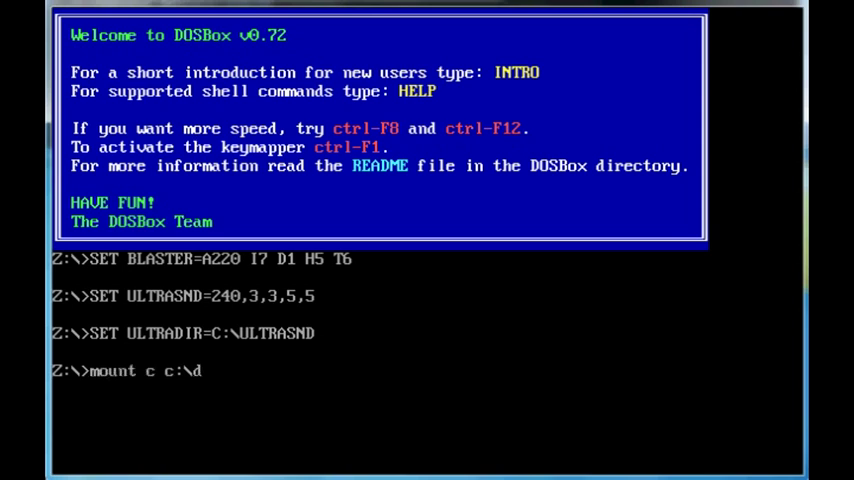
{"action": "type", "text": "osbox"}
{"action": "type", "text": "c:"}
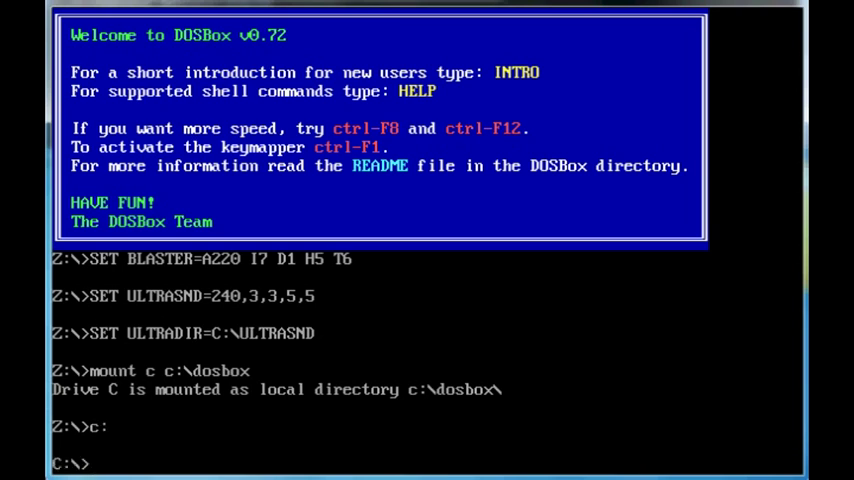
{"action": "type", "text": "dir"}
{"action": "type", "text": "cd "}
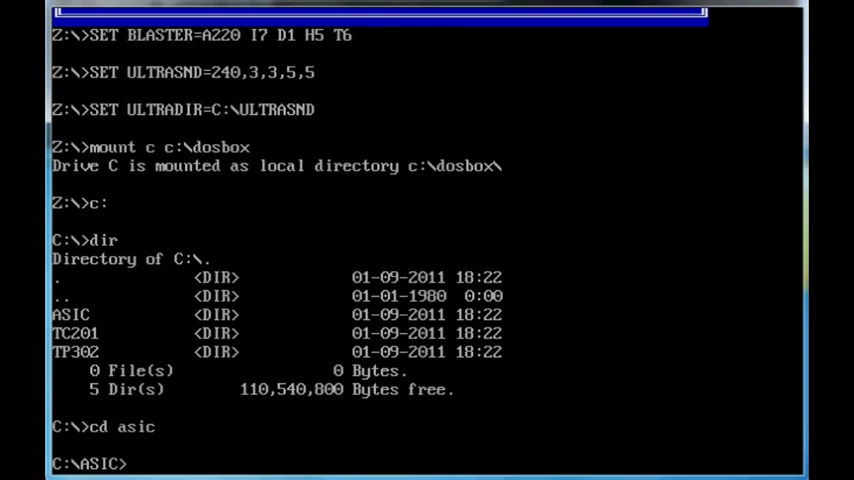
Start ASIC and enter the one-line program print "Hello world".
{"action": "type", "text": "asi"}
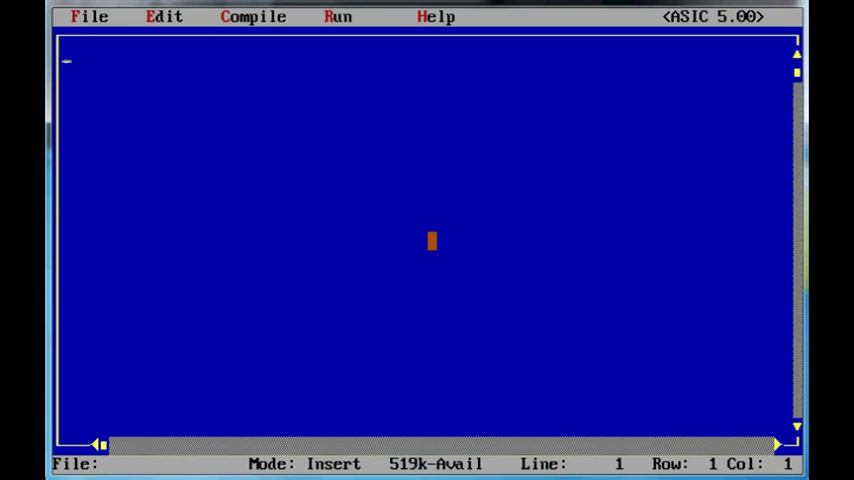
{"action": "type", "text": "print \""}
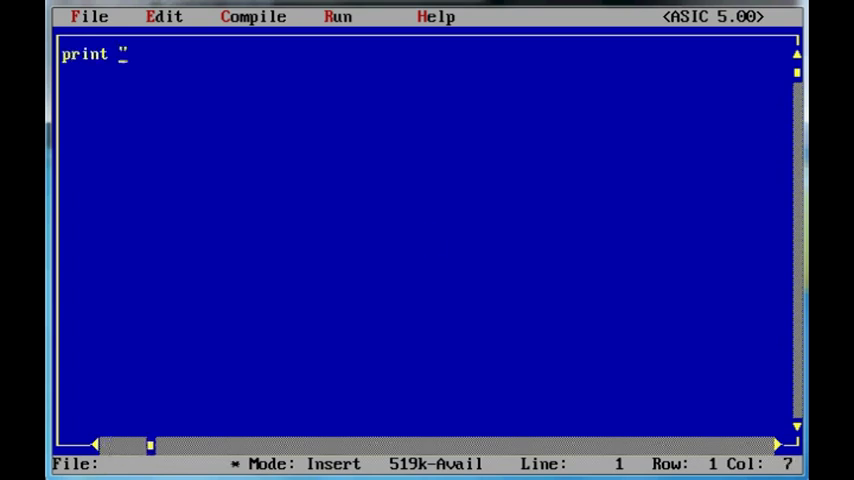
{"action": "type", "text": "Her"}
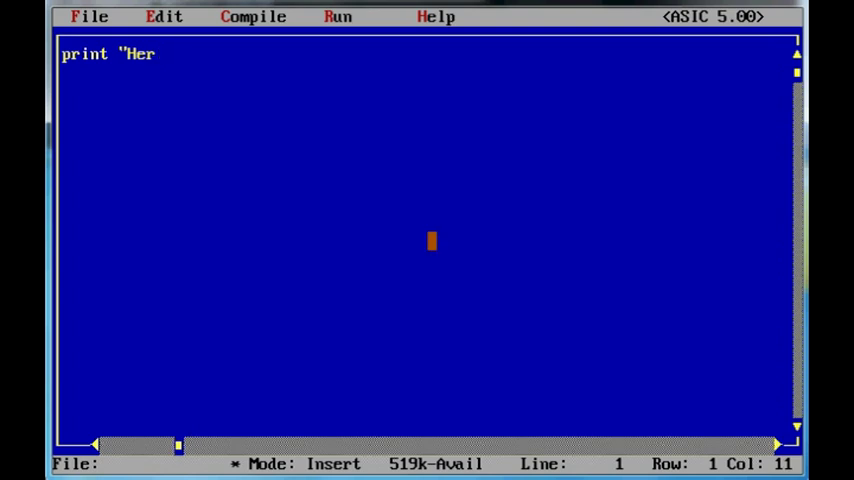
{"action": "type", "text": "lo"}
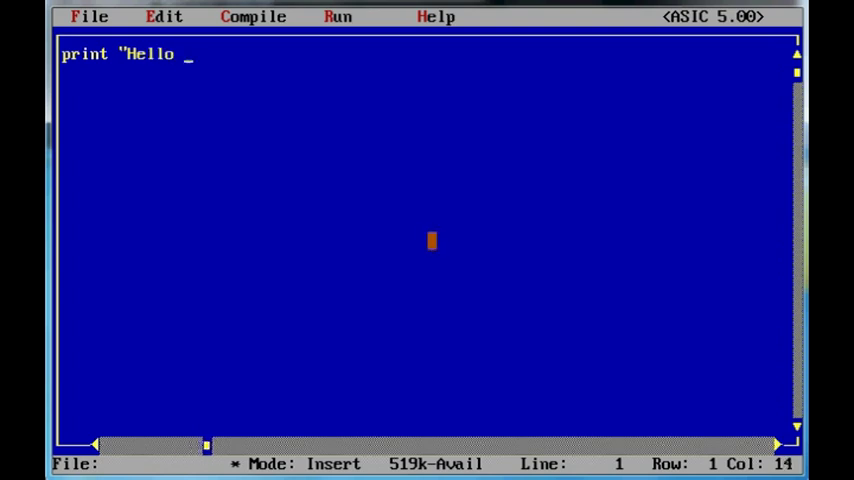
{"action": "type", "text": "world\""}
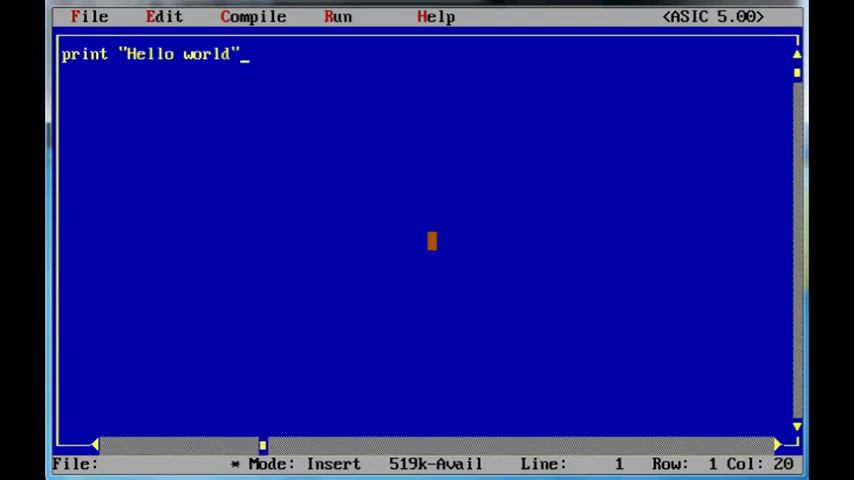
Save the program as hello, compile it without errors, and run hello from DOS.
{"action": "left_click", "coordinate": [88, 16]}
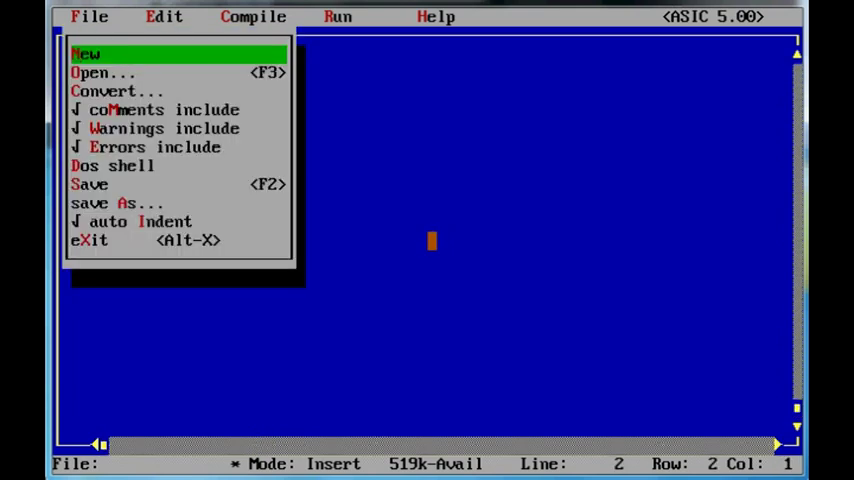
{"action": "left_click", "coordinate": [108, 202]}
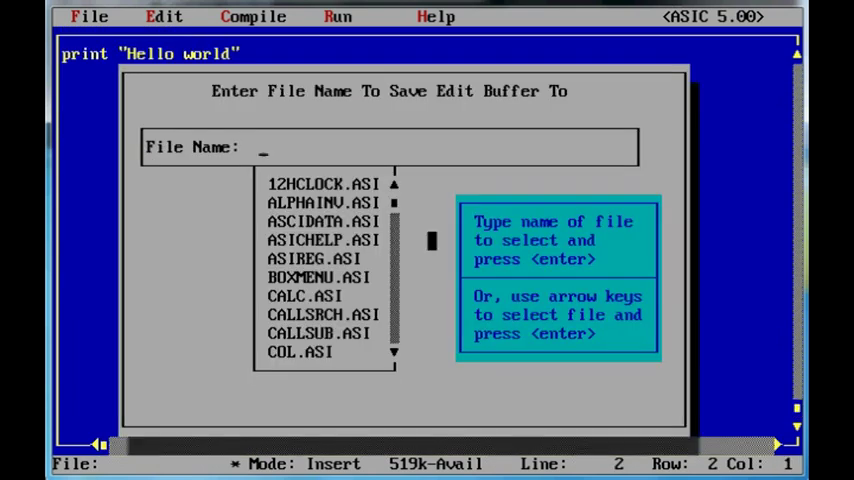
{"action": "type", "text": "hello"}
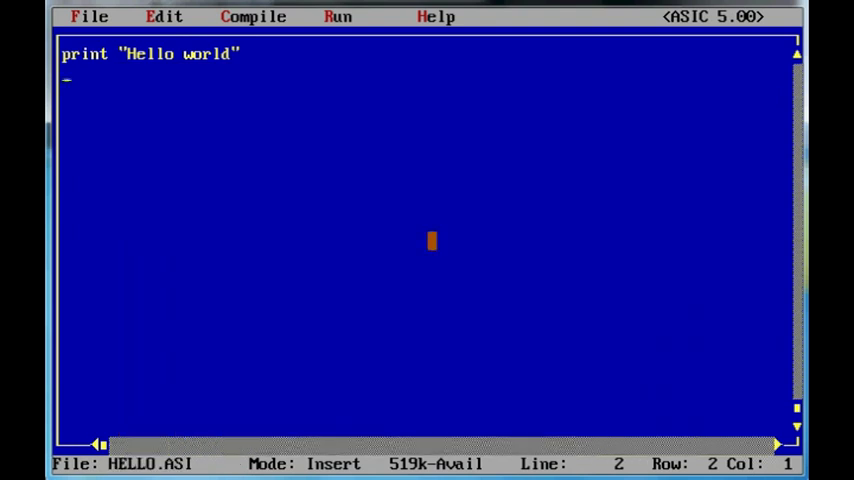
{"action": "left_click", "coordinate": [252, 16]}
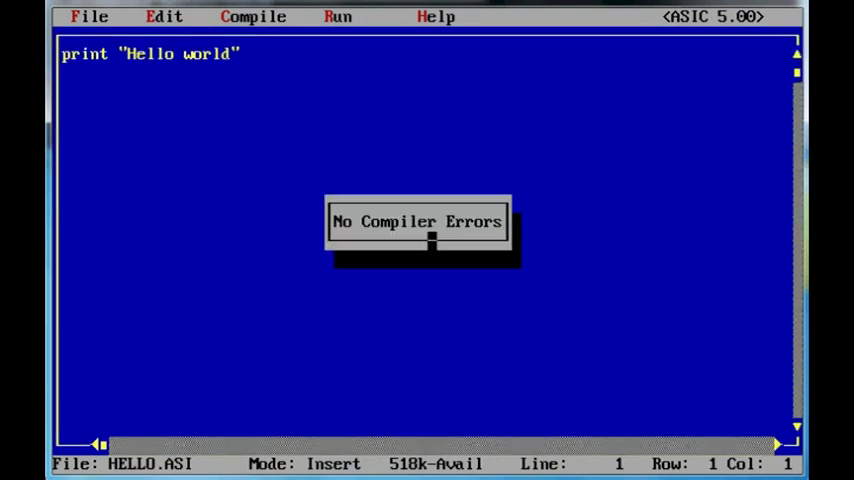
{"action": "left_click", "coordinate": [88, 16]}
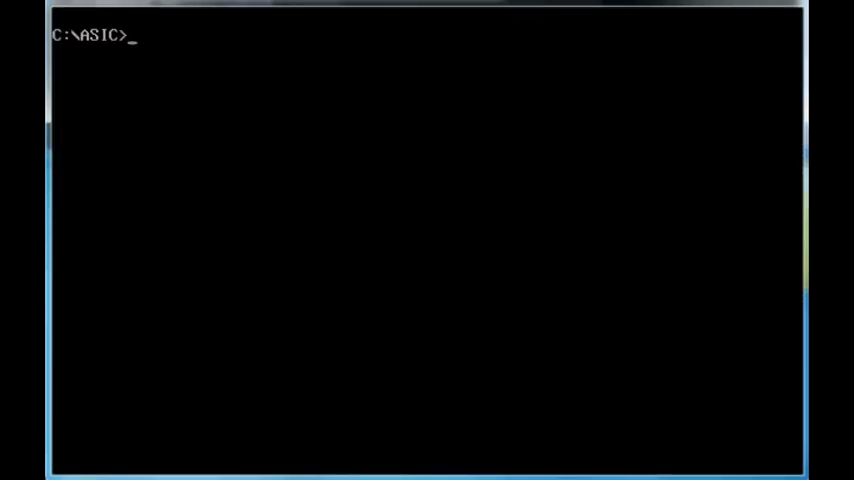
{"action": "type", "text": "hello"}
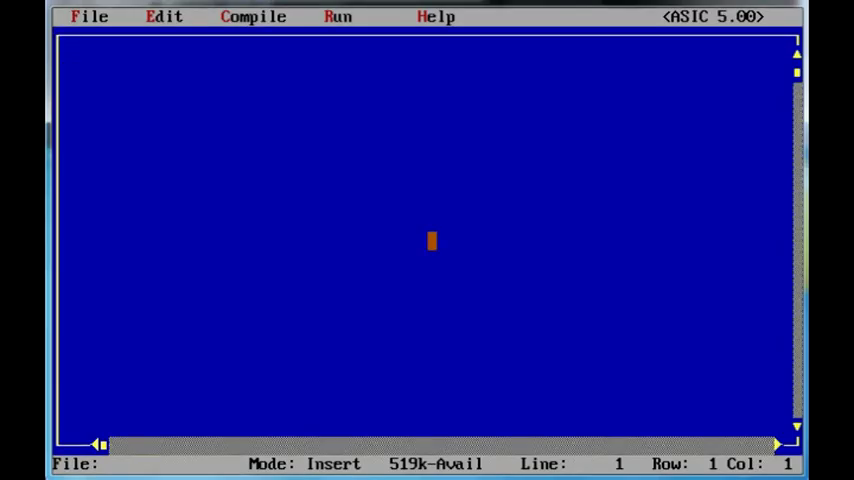
Load the sample program ASICHELP.ASI into the editor from the file list.
{"action": "left_click", "coordinate": [88, 16]}
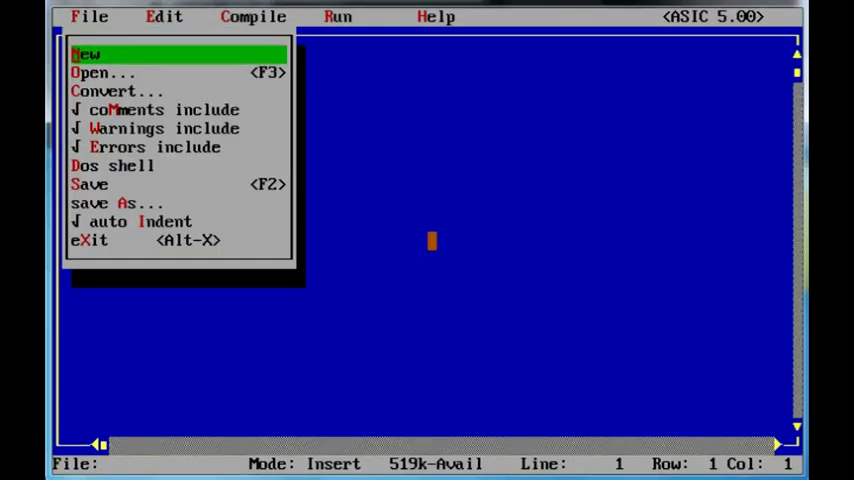
{"action": "left_click", "coordinate": [100, 72]}
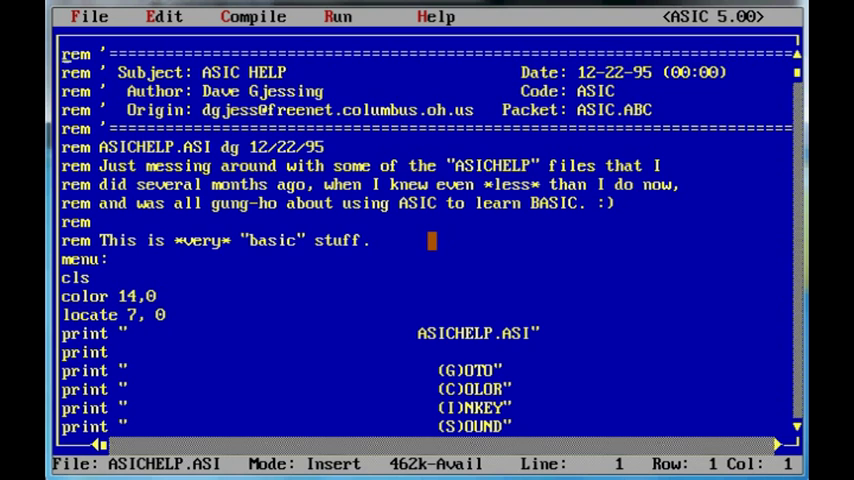
{"action": "left_click", "coordinate": [252, 16]}
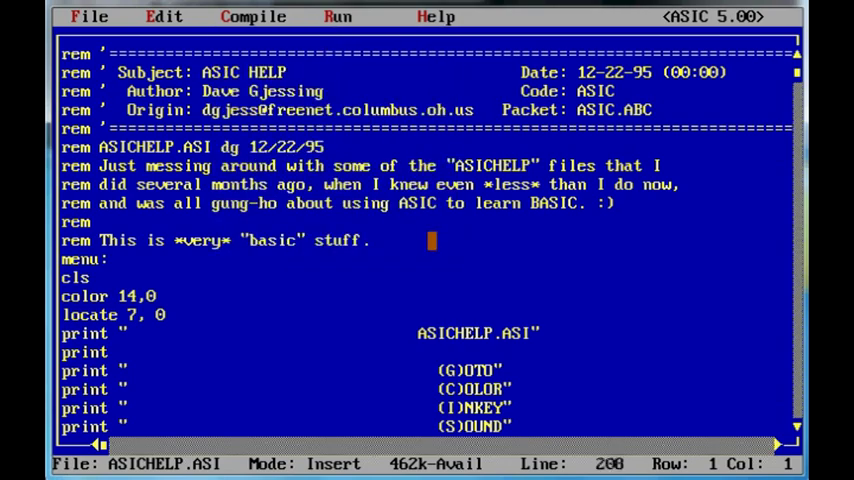
{"action": "left_click", "coordinate": [252, 16]}
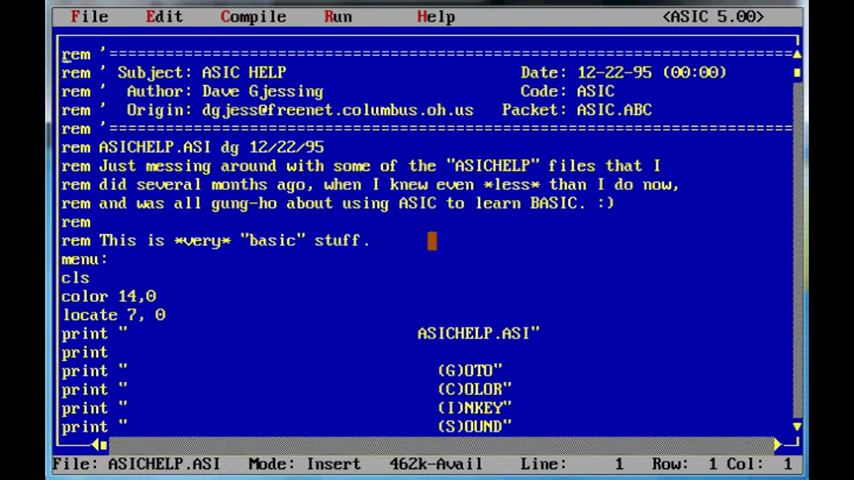
{"action": "left_click", "coordinate": [88, 16]}
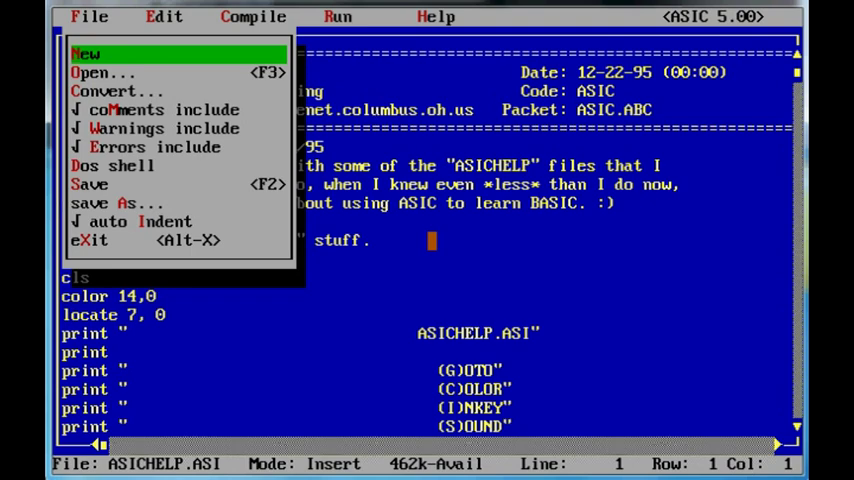
Run ASICHELP, enter the name 'rudi we' in its print example and return to the editor.
{"action": "left_click", "coordinate": [338, 16]}
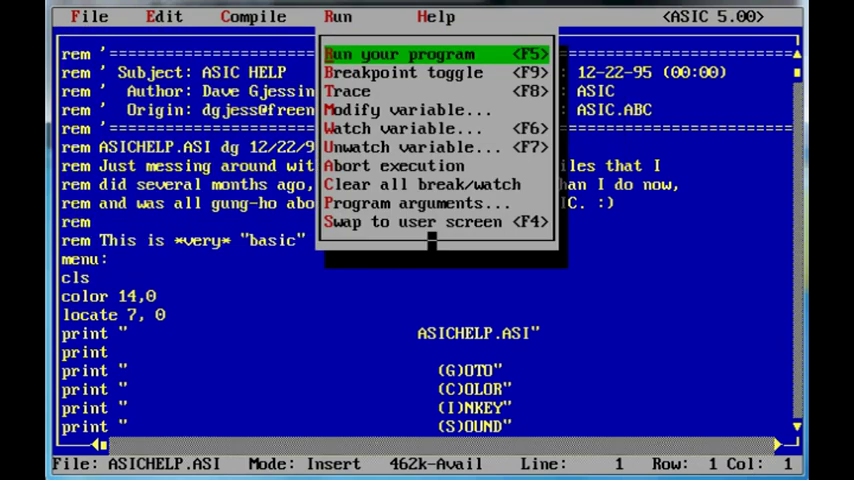
{"action": "left_click", "coordinate": [398, 52]}
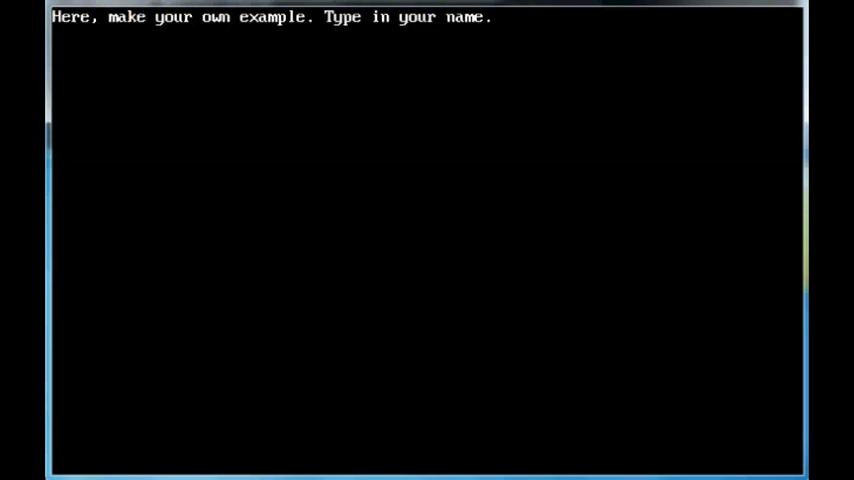
{"action": "type", "text": "rudi we"}
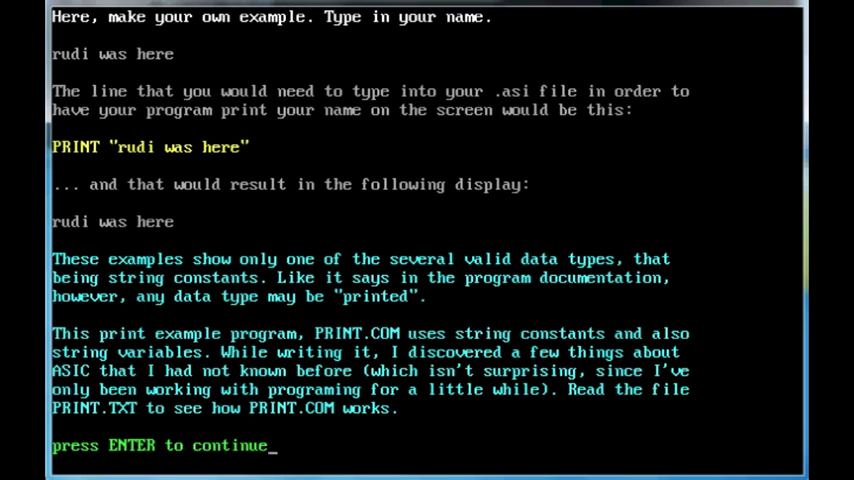
{"action": "key", "text": "enter"}
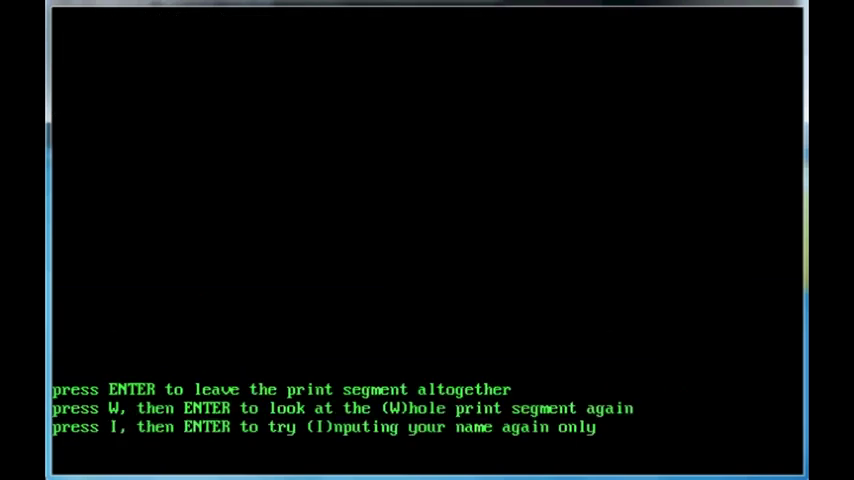
{"action": "key", "text": "enter"}
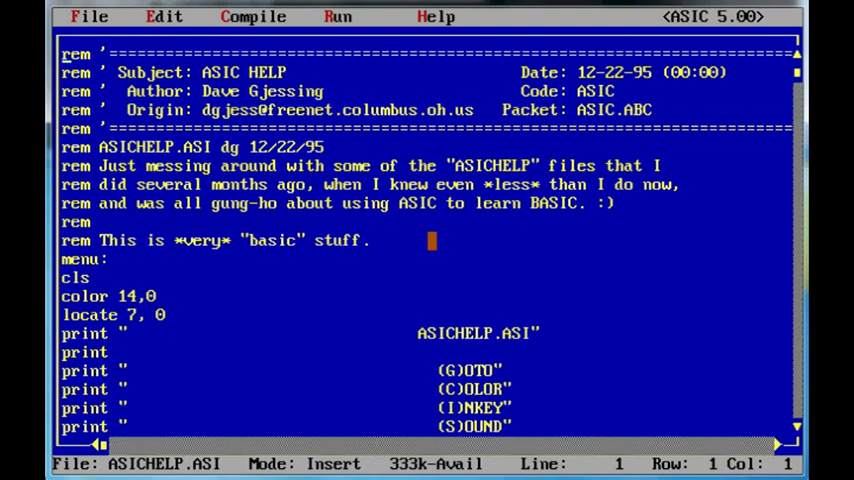
Load PACPELL.ASI, the Pellets World Pacman program, and bring up its Run options.
{"action": "left_click", "coordinate": [88, 16]}
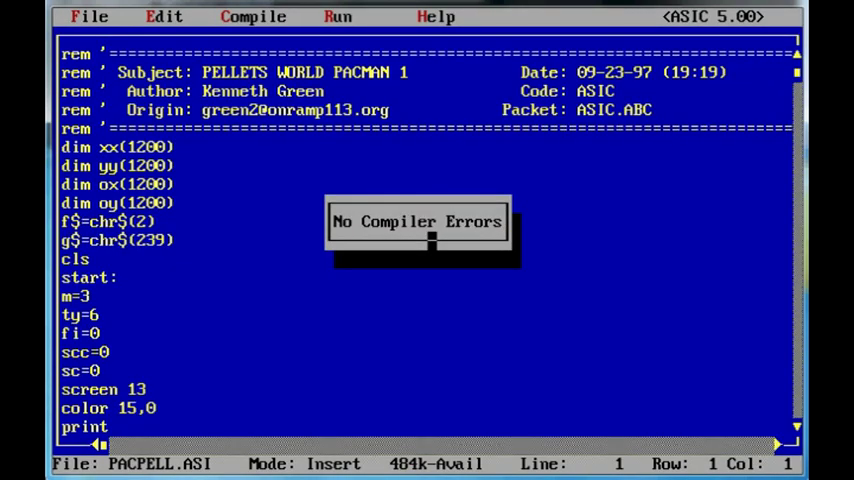
{"action": "key", "text": "enter"}
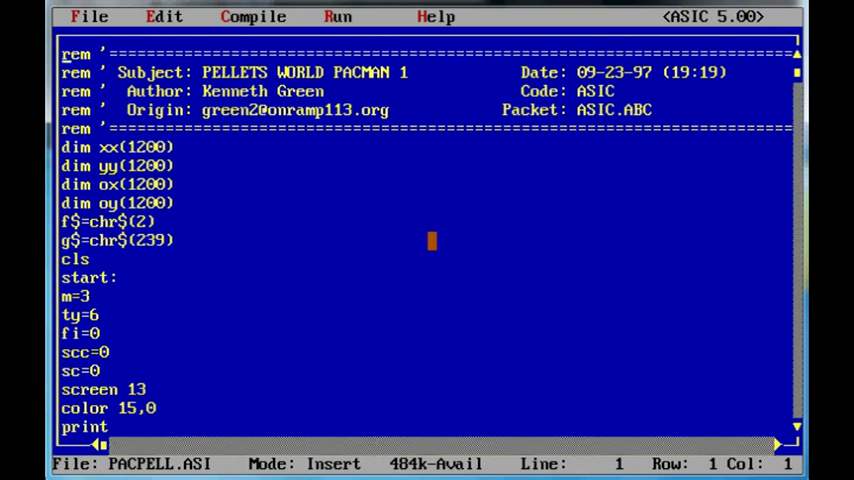
{"action": "left_click", "coordinate": [338, 16]}
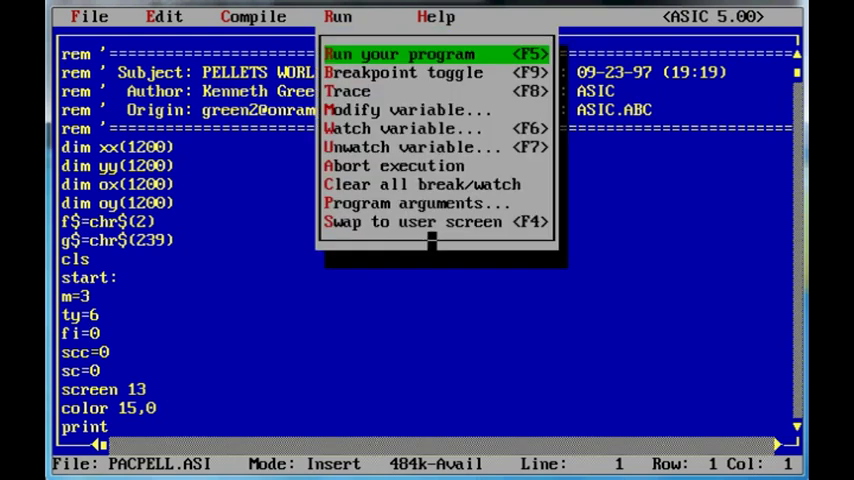
Run and play the Pacman game to a score of 375, then end it back to the editor.
{"action": "left_click", "coordinate": [400, 54]}
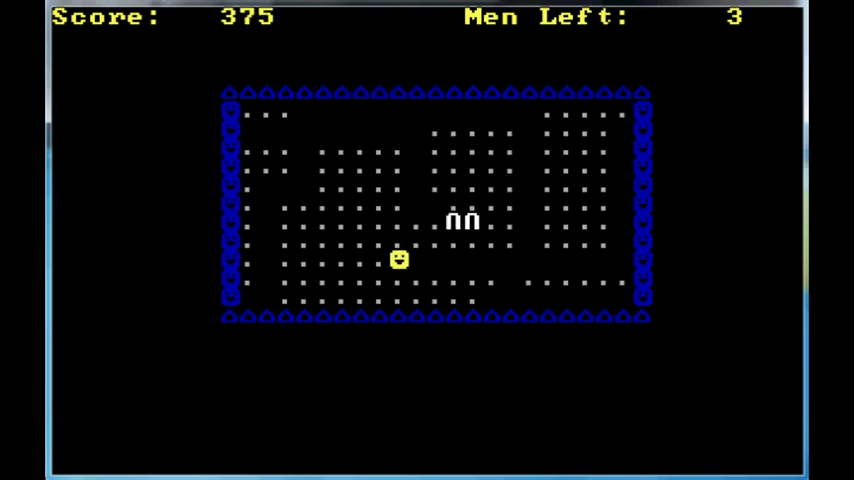
{"action": "key", "text": "Left"}
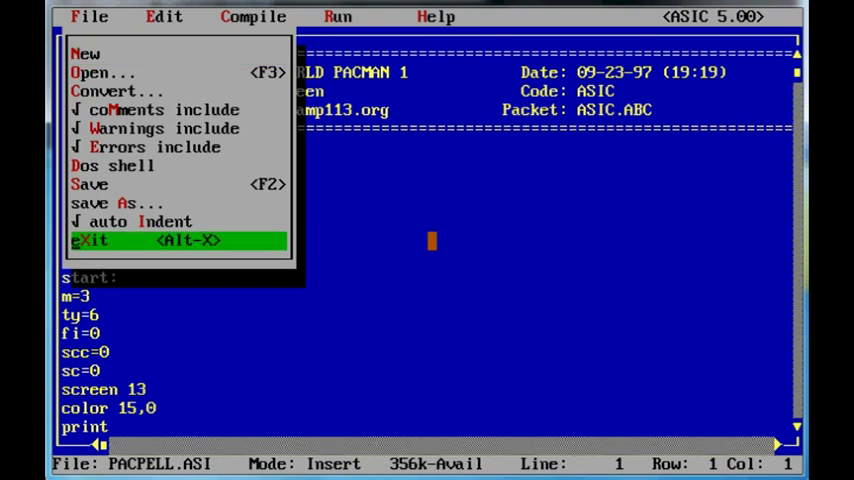
Exit ASIC via eXit (Alt-X), leaving the bare C:\> prompt.
{"action": "left_click", "coordinate": [90, 240]}
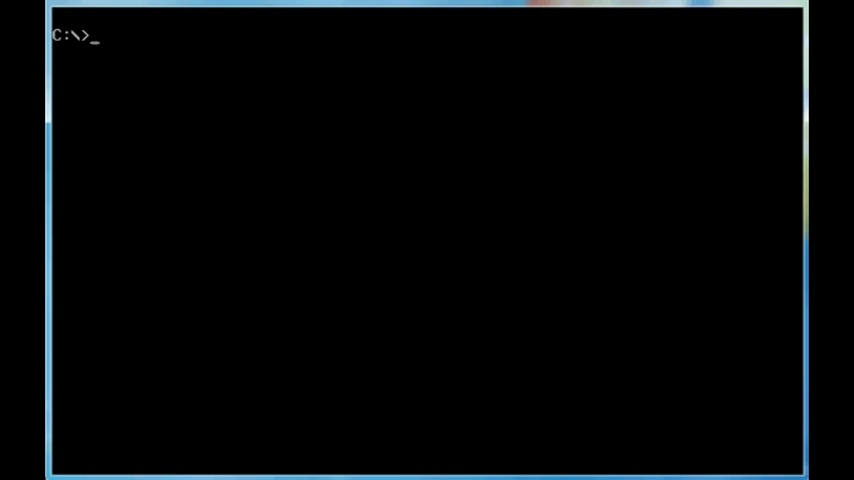
Change into the TP302 folder, list its files and launch Turbo Pascal 3.02 with turbo.
{"action": "type", "text": "dir"}
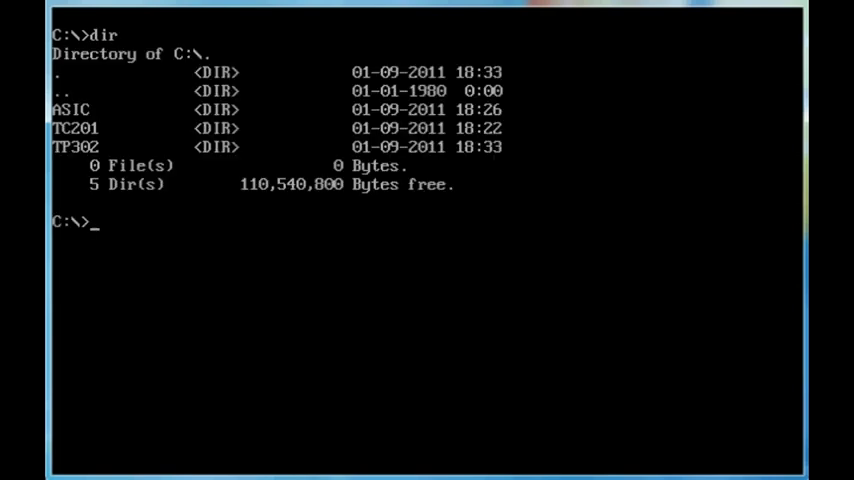
{"action": "type", "text": "cd t"}
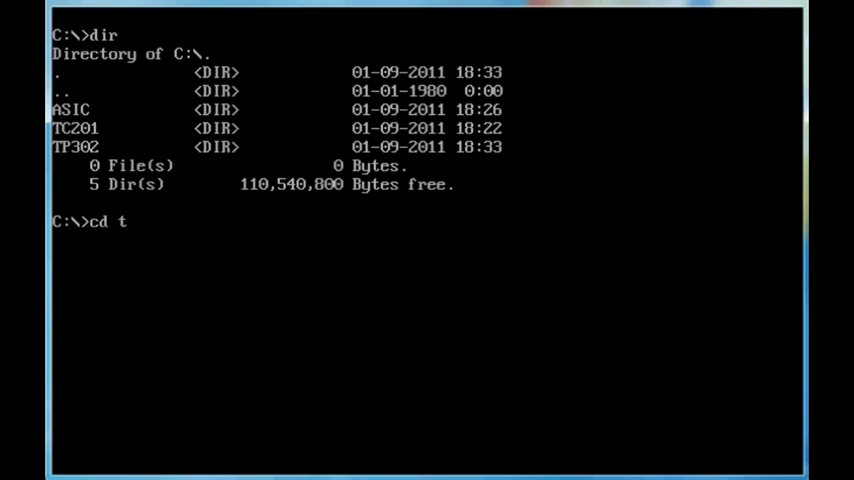
{"action": "type", "text": "p302"}
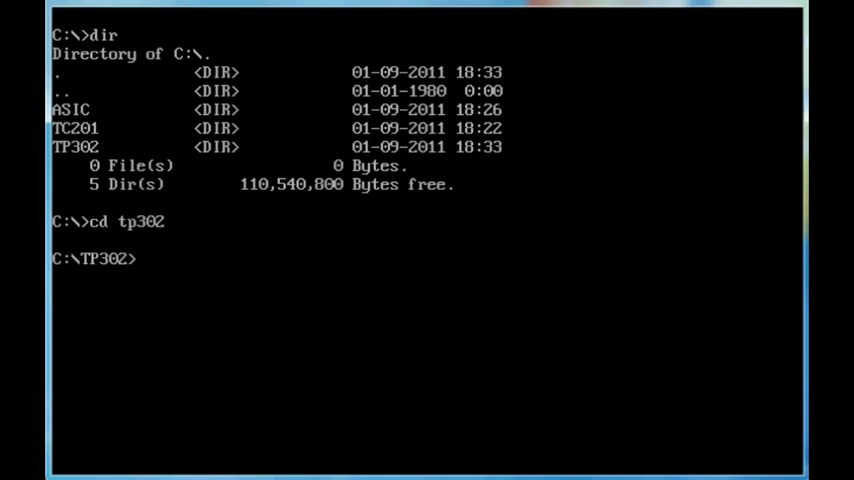
{"action": "type", "text": "dir"}
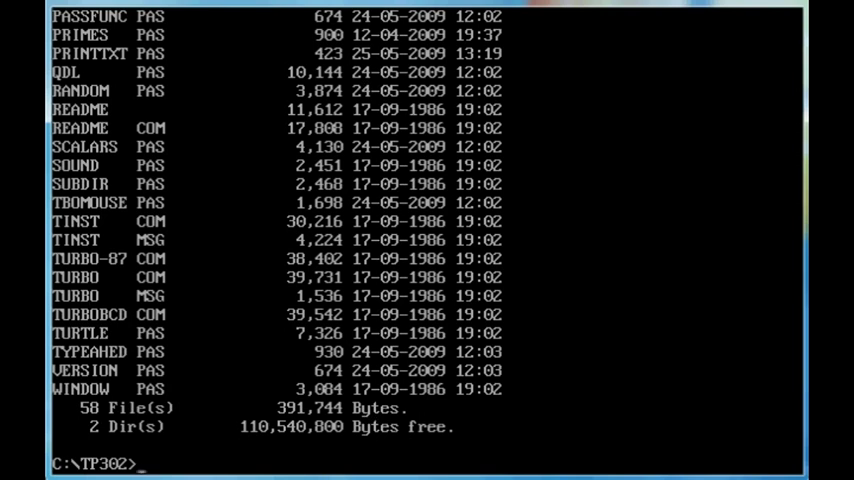
{"action": "type", "text": "turb"}
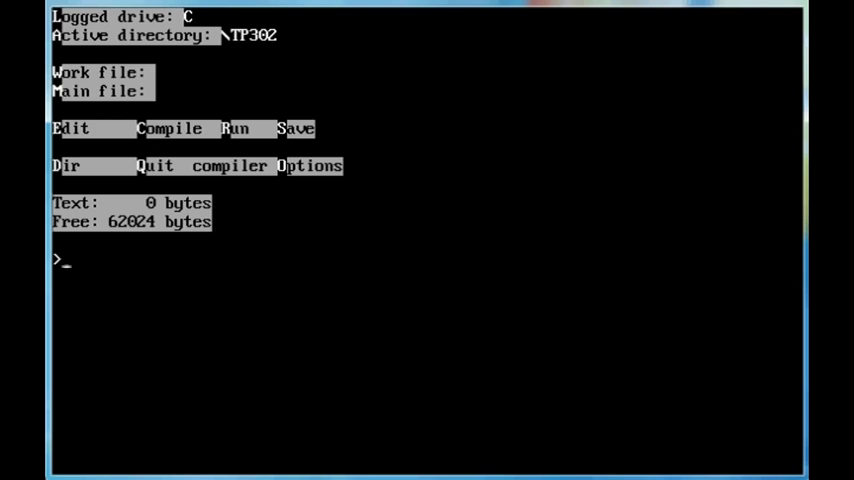
Make HELLO.PAS the work file and begin it with the heading 'program hello;'.
{"action": "type", "text": "h"}
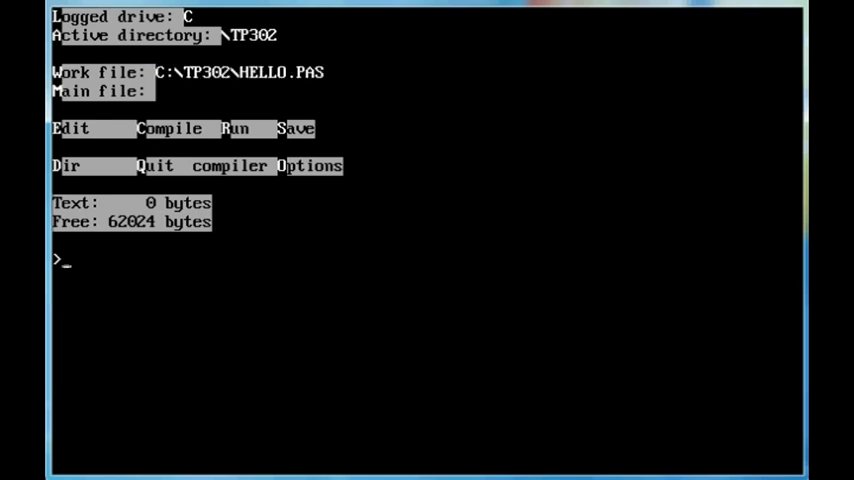
{"action": "left_click", "coordinate": [70, 128]}
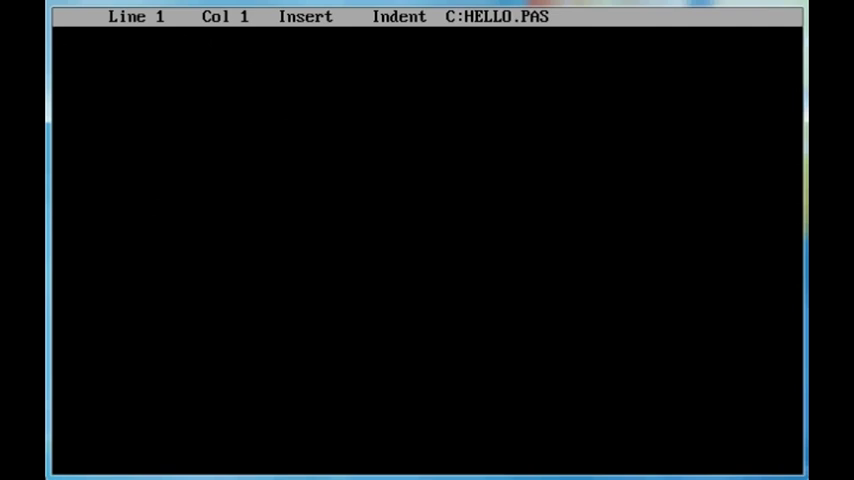
{"action": "type", "text": "program"}
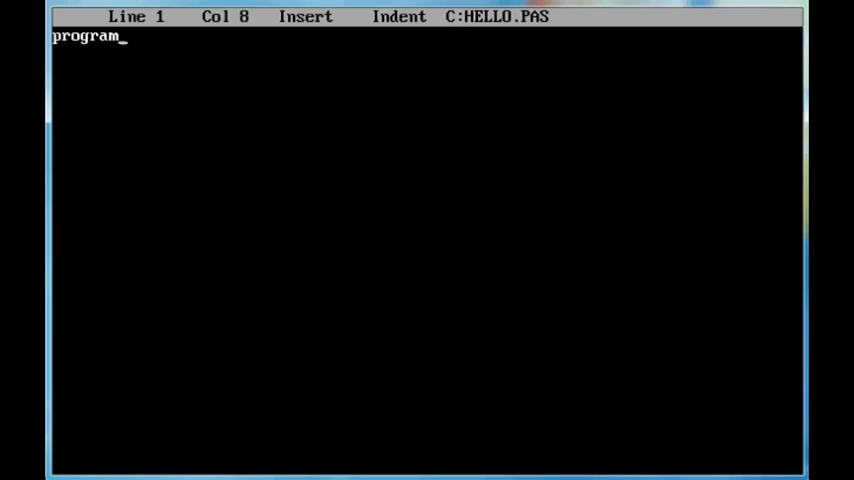
{"action": "type", "text": "hell"}
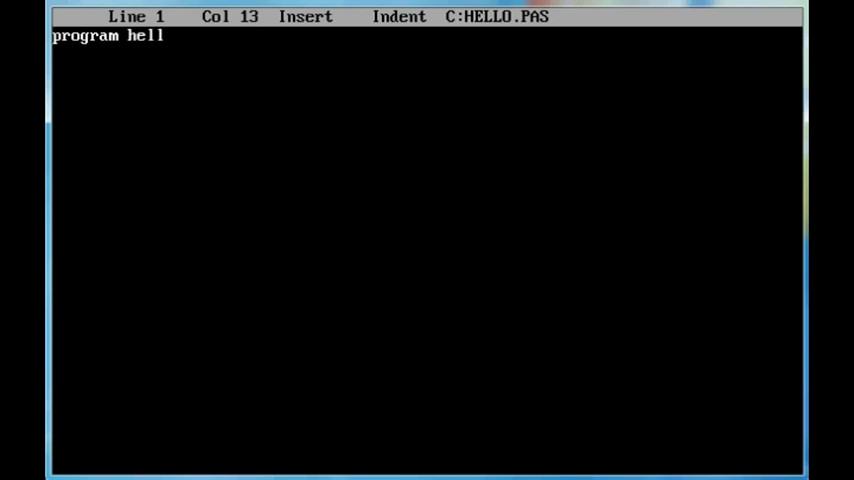
{"action": "type", "text": "o;"}
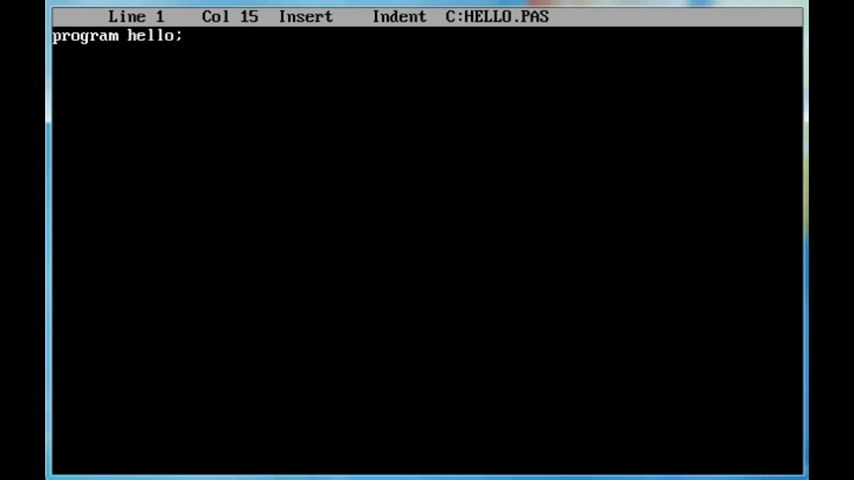
{"action": "key", "text": "Enter"}
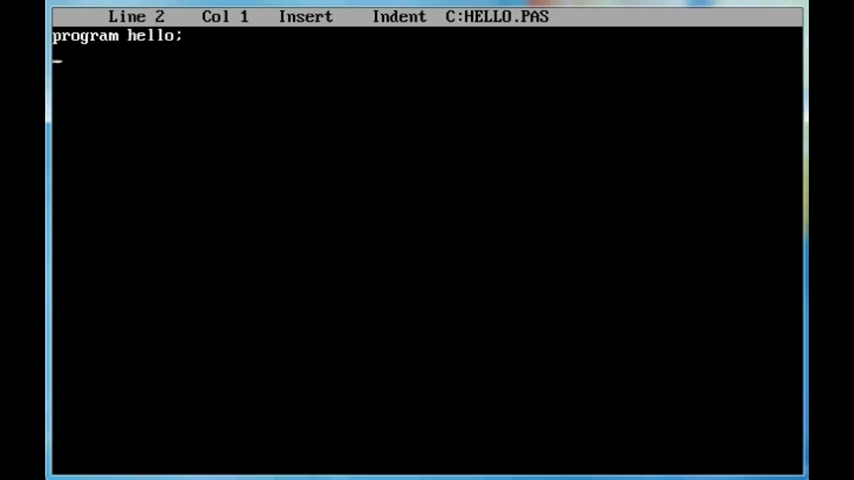
Complete the body: begin, writeln('Hello world'); and end.
{"action": "type", "text": "be"}
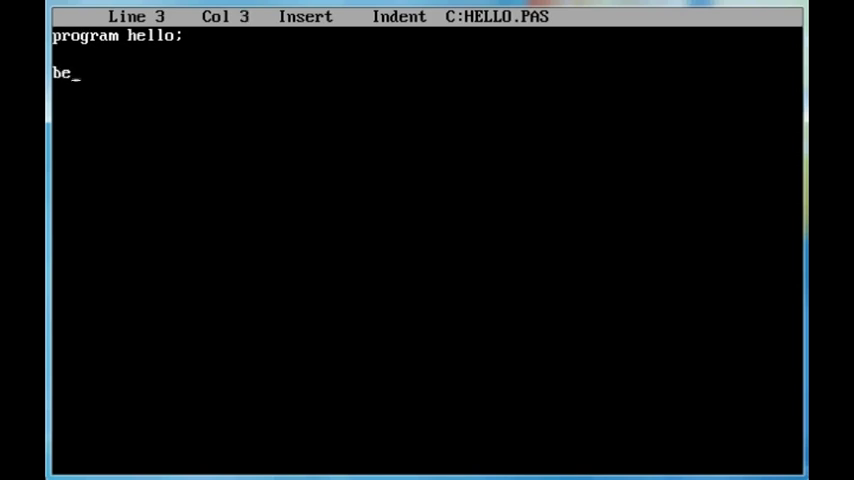
{"action": "type", "text": "gin"}
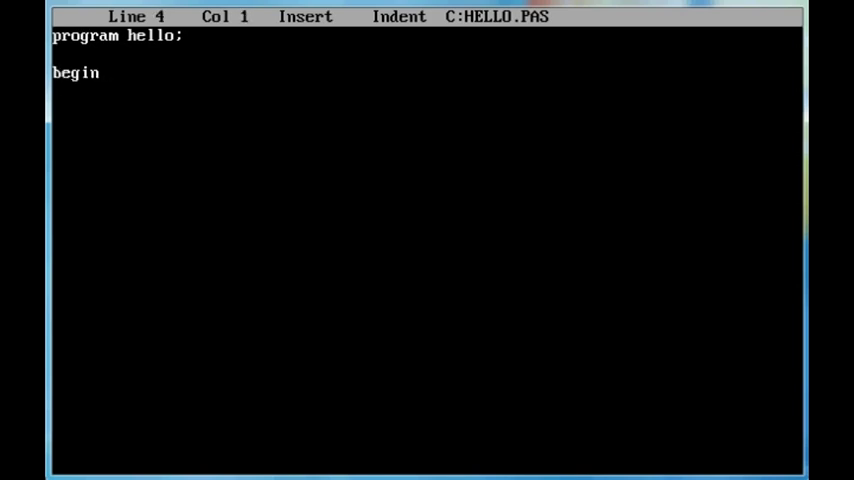
{"action": "type", "text": "writeln"}
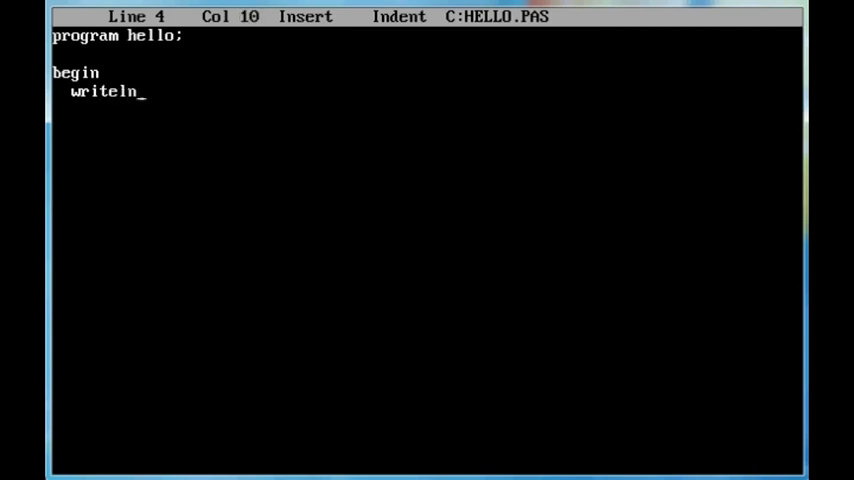
{"action": "type", "text": "("}
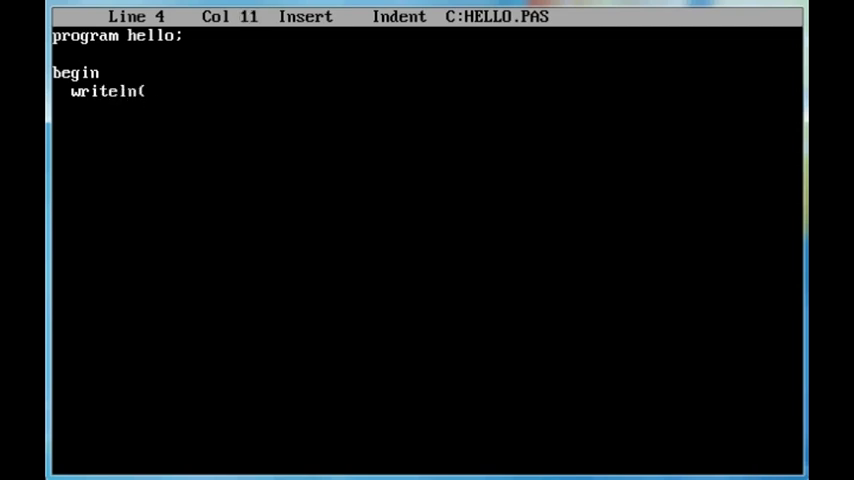
{"action": "type", "text": "'"}
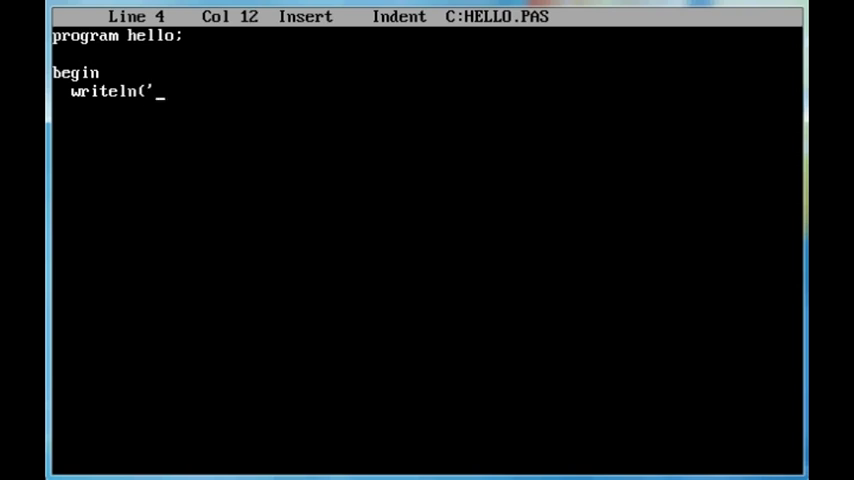
{"action": "type", "text": "Hello world"}
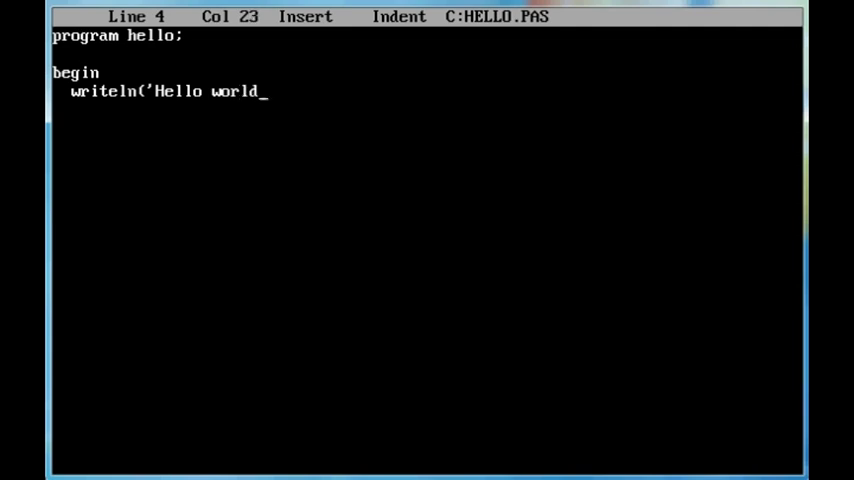
{"action": "type", "text": "')"}
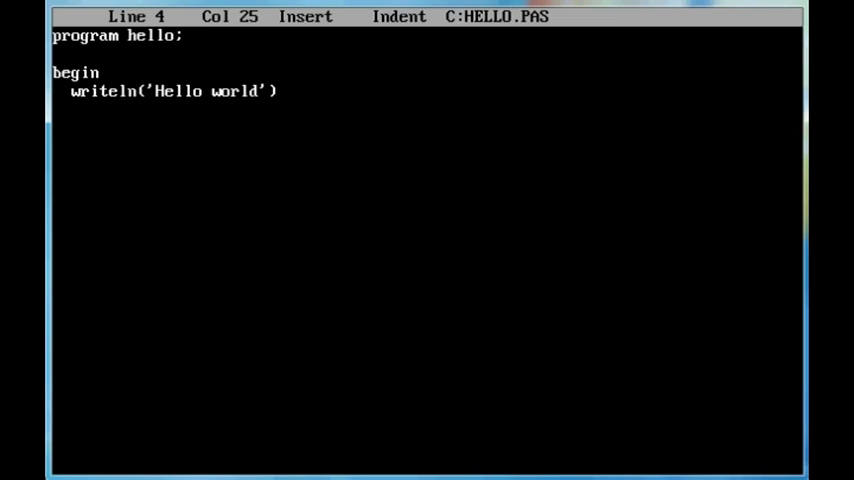
{"action": "type", "text": ";"}
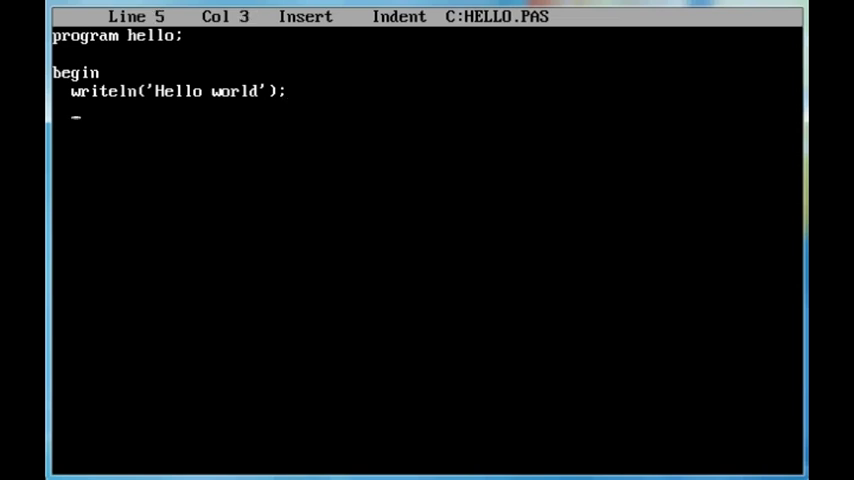
{"action": "type", "text": "e"}
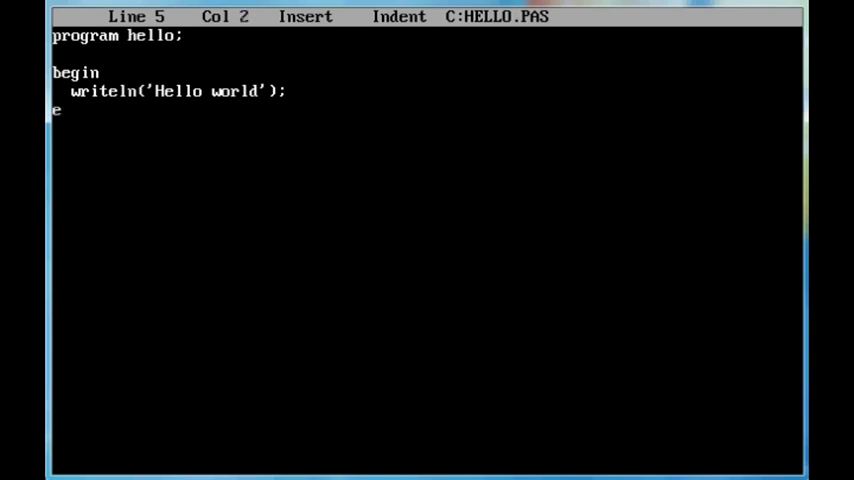
{"action": "type", "text": "nd."}
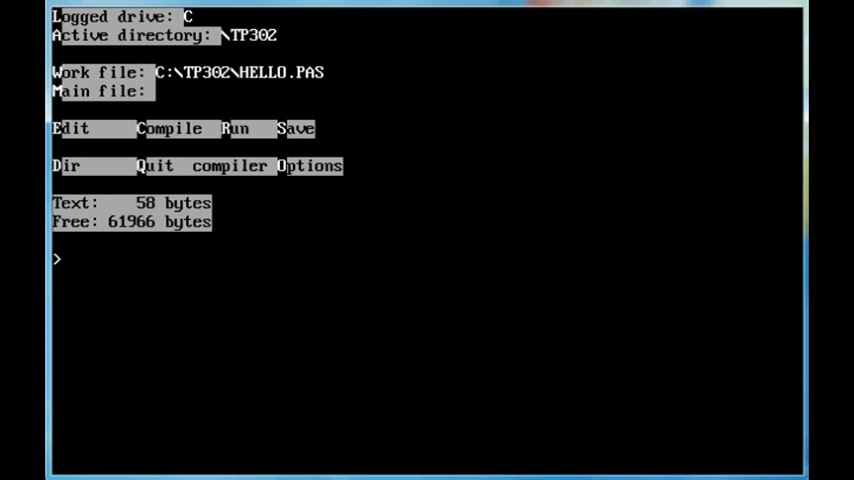
Save HELLO.PAS with Y and load calend as the new work file.
{"action": "left_click", "coordinate": [156, 166]}
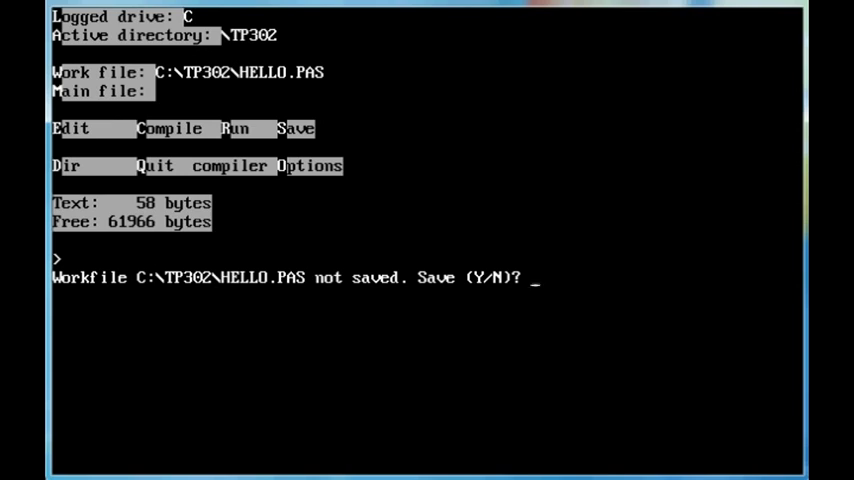
{"action": "type", "text": "Y"}
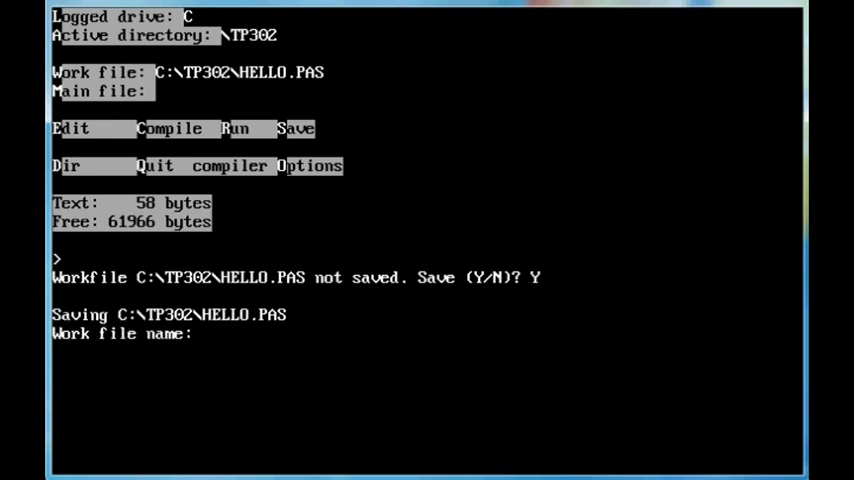
{"action": "type", "text": "ca"}
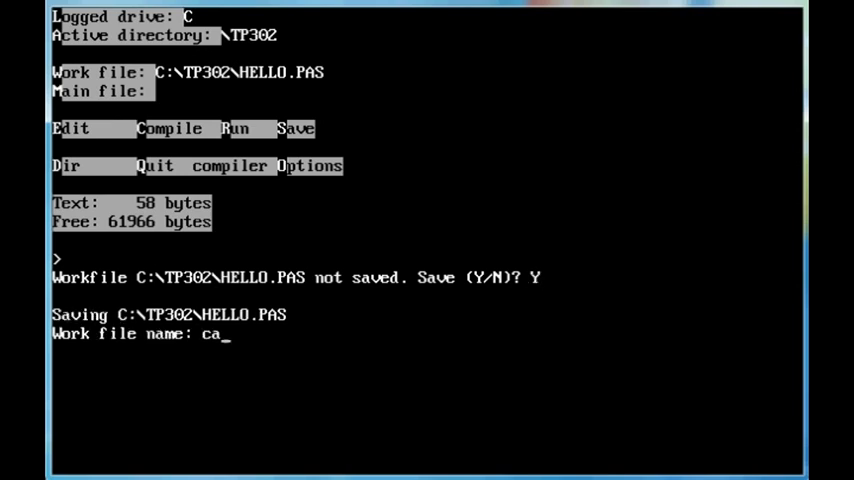
{"action": "type", "text": "l"}
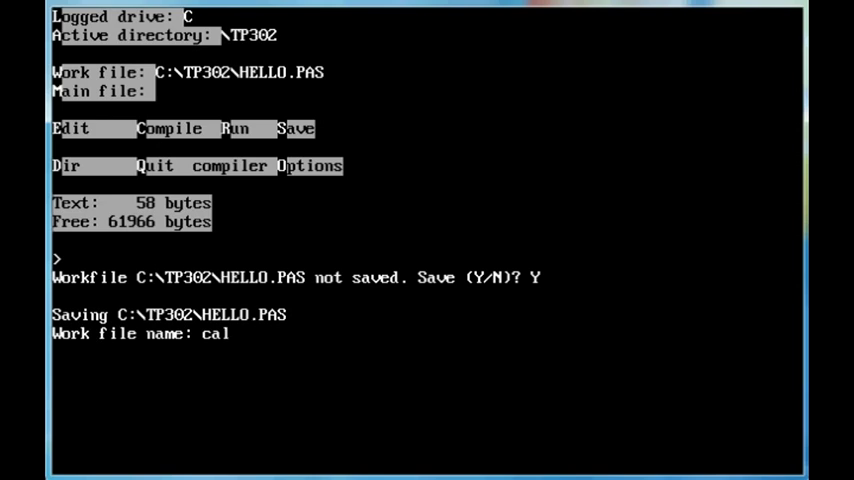
{"action": "type", "text": "end"}
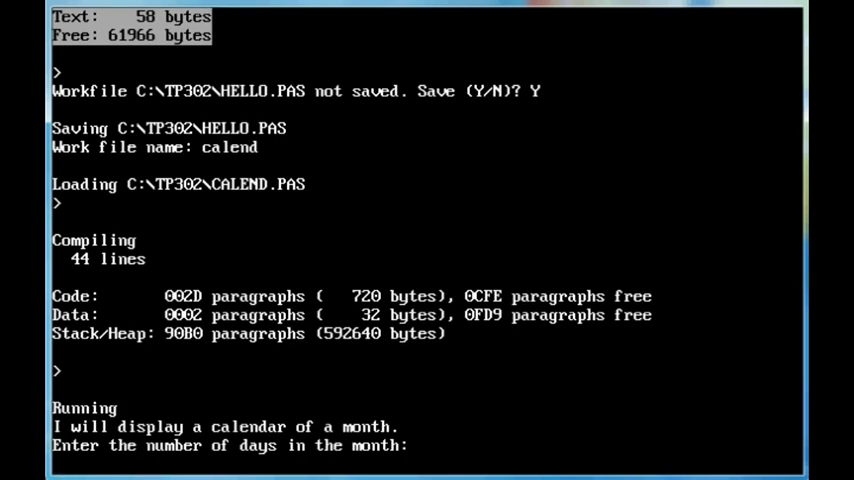
Run the calendar for a 30-day month starting on day 5 (Thursday), answering n to finish.
{"action": "type", "text": "30"}
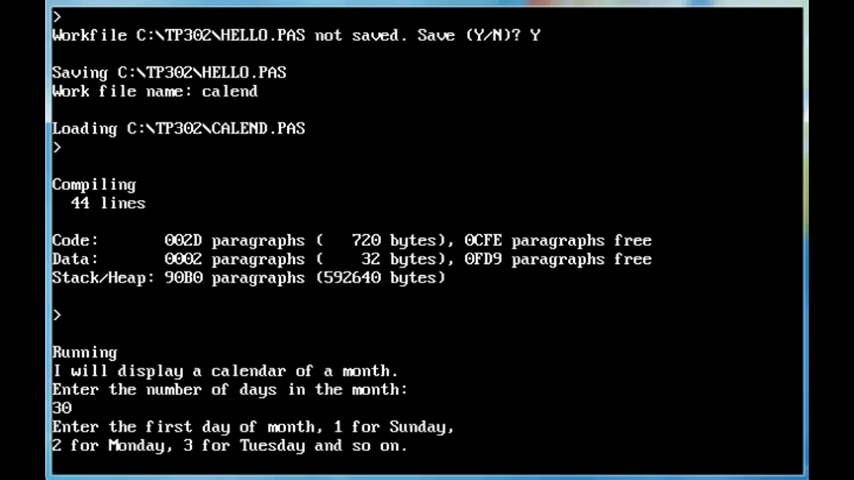
{"action": "type", "text": "5"}
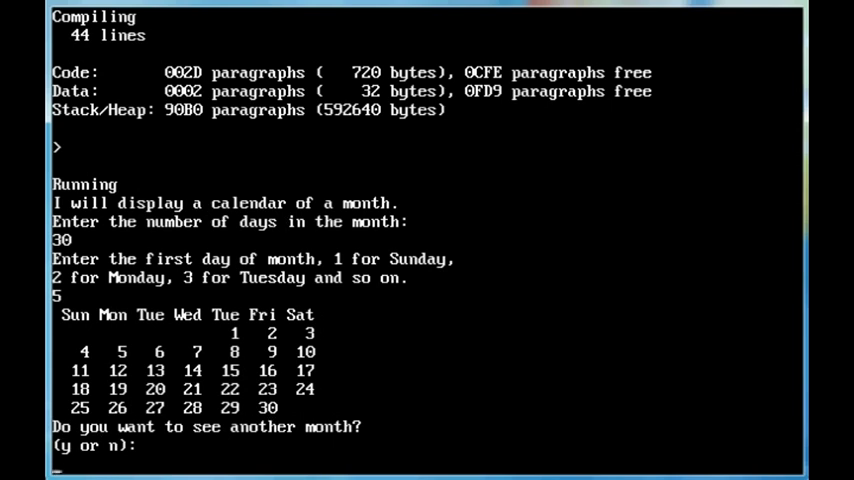
{"action": "type", "text": "n"}
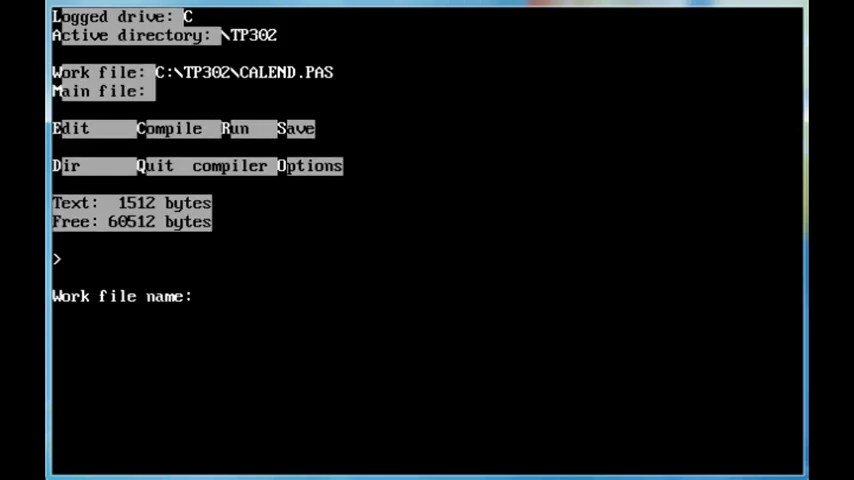
Compile FILEIO.PAS and LIST.PAS into FILEIO.COM and LIST.COM in Turbo Pascal, then quit to DOS.
{"action": "type", "text": "fileo"}
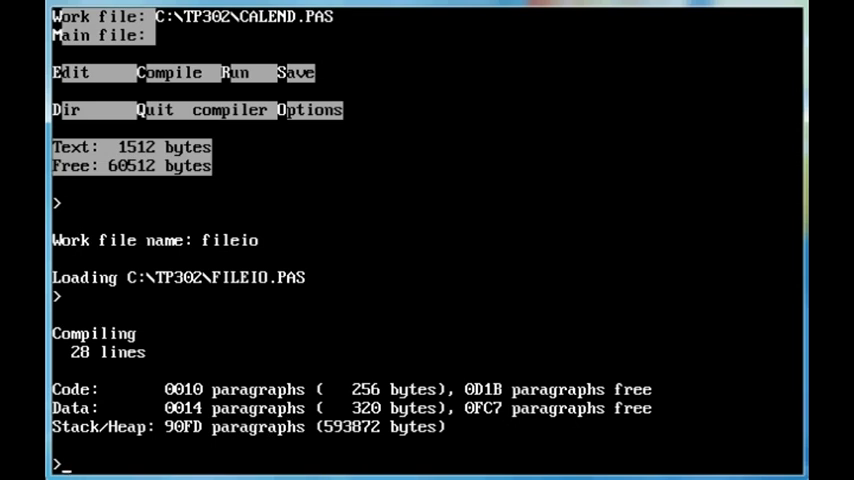
{"action": "left_click", "coordinate": [168, 72]}
{"action": "type", "text": "list"}
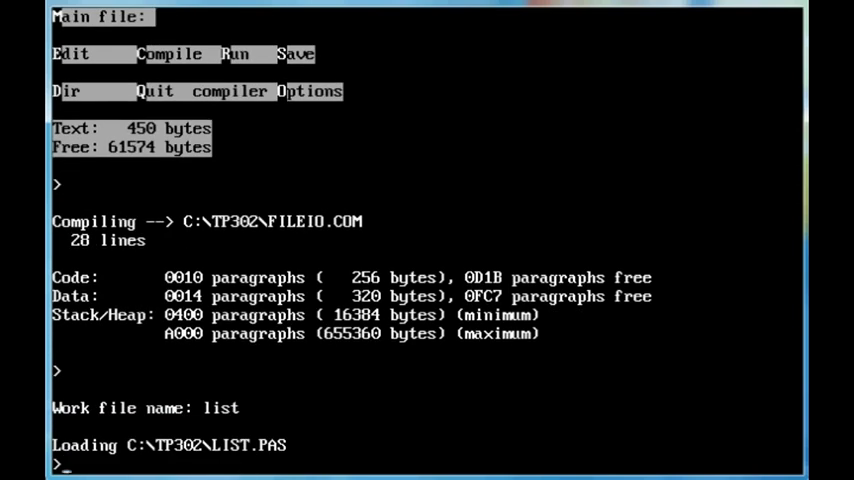
{"action": "scroll", "scroll_direction": "down", "scroll_amount": 3}
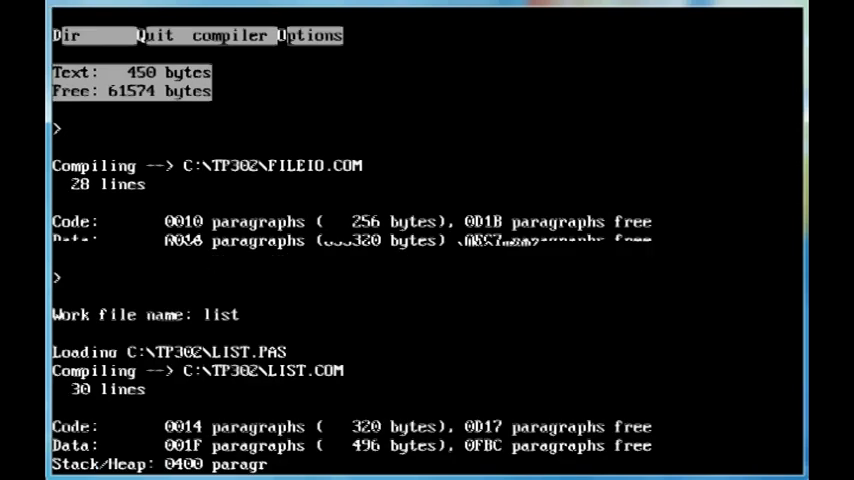
{"action": "scroll", "scroll_direction": "down", "scroll_amount": 3}
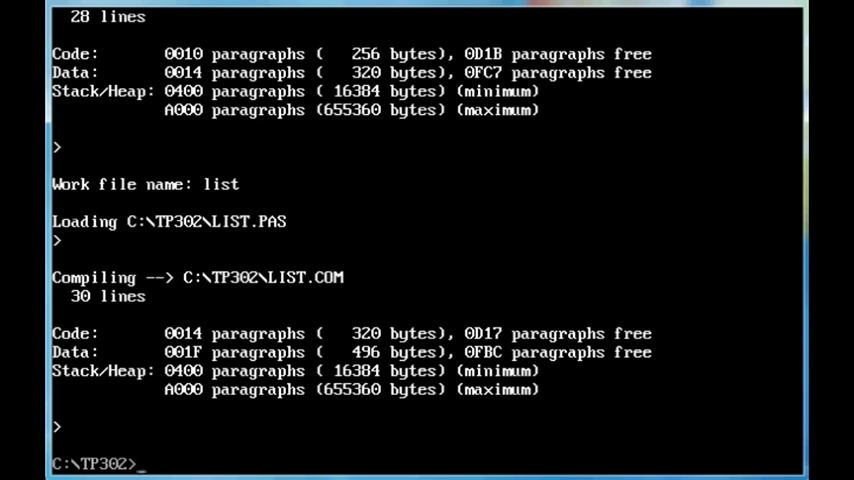
Run FILEIO on rudi.txt, write two lines including 'something else', and exit.
{"action": "type", "text": "fileio"}
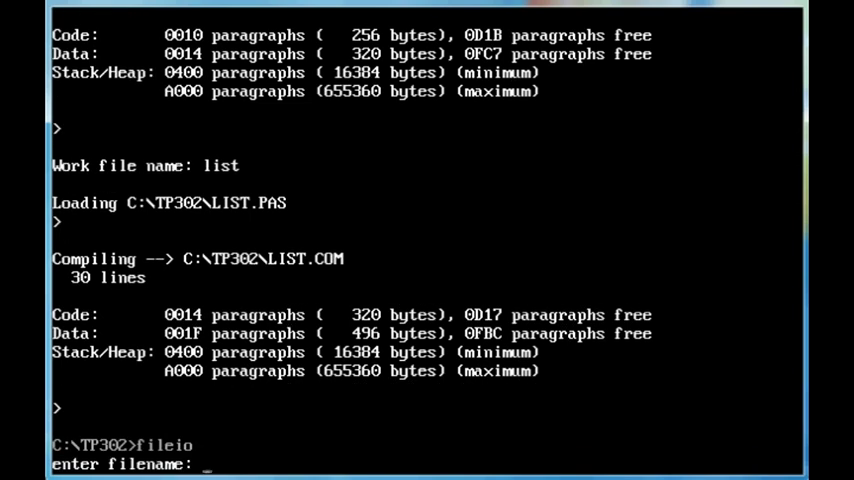
{"action": "type", "text": "rudi.t"}
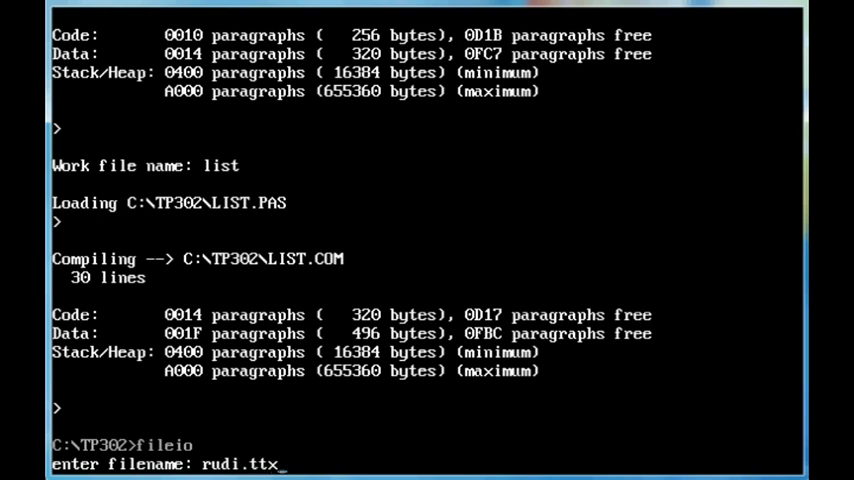
{"action": "type", "text": "txt"}
{"action": "type", "text": "text"}
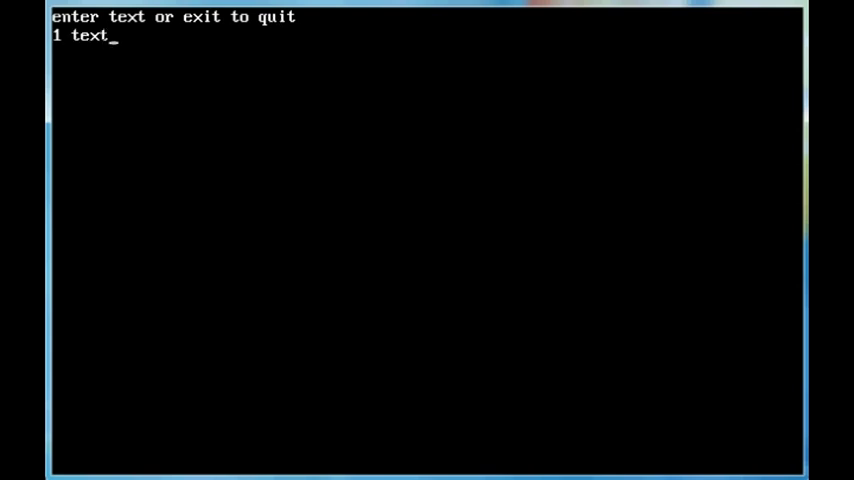
{"action": "key", "text": "Enter"}
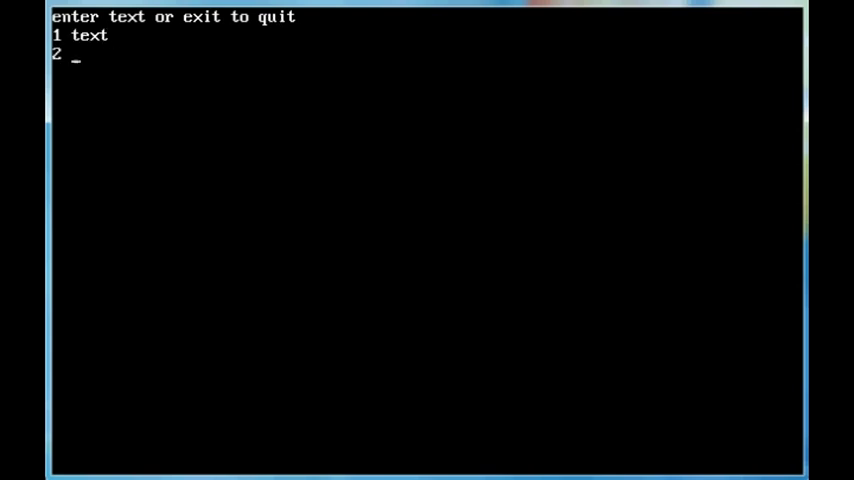
{"action": "type", "text": "som"}
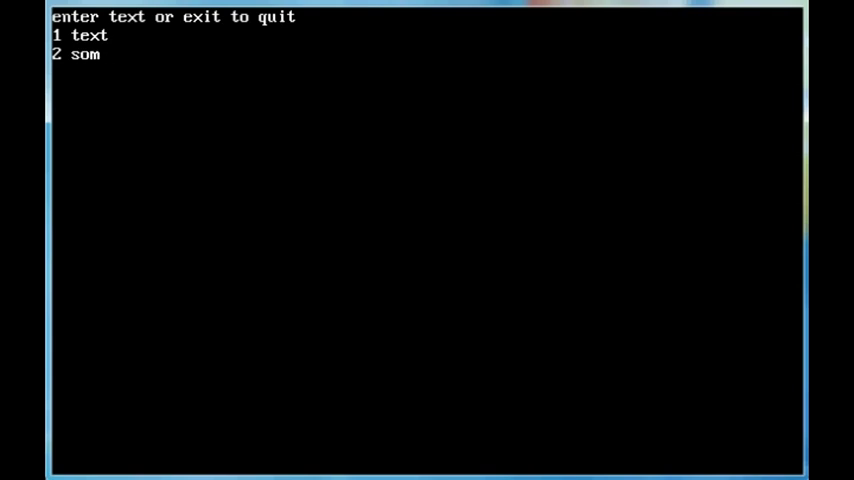
{"action": "type", "text": "ehting"}
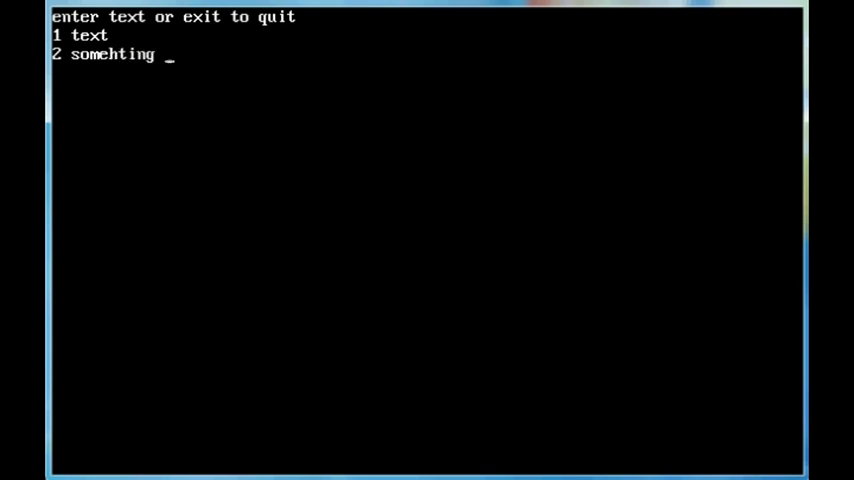
{"action": "type", "text": "else"}
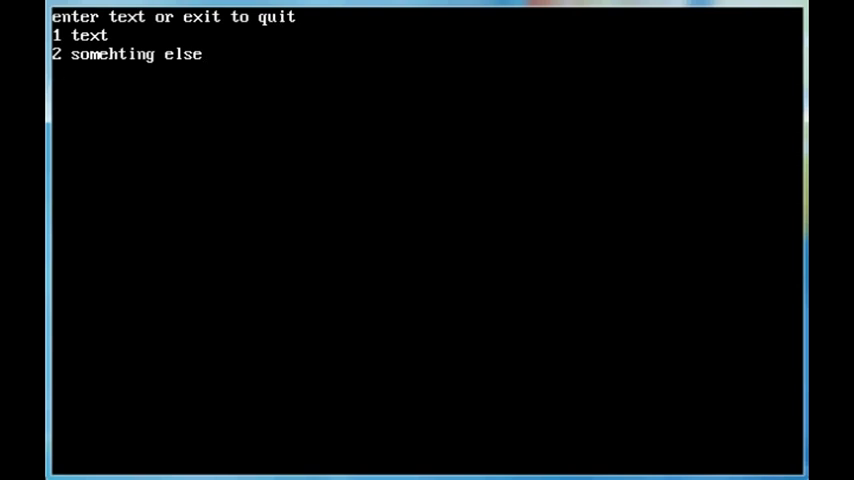
{"action": "type", "text": "exit"}
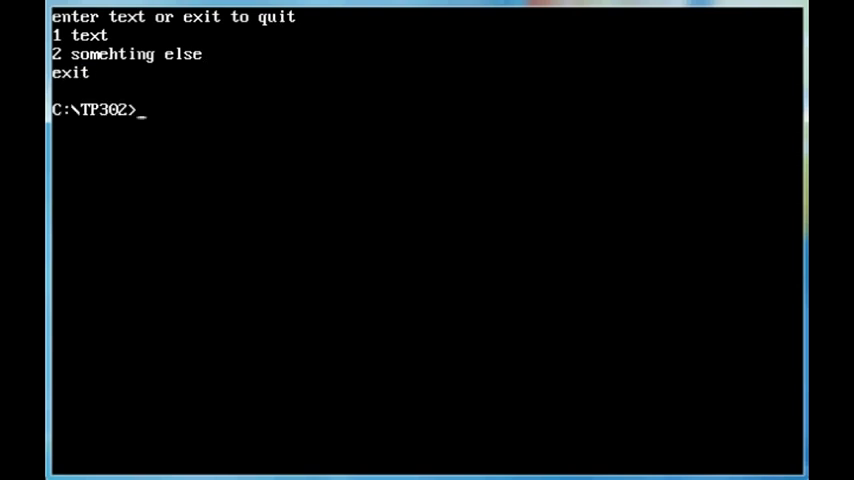
Run LIST on rudi.txt to display its contents, then return to the C:\ prompt.
{"action": "type", "text": "list"}
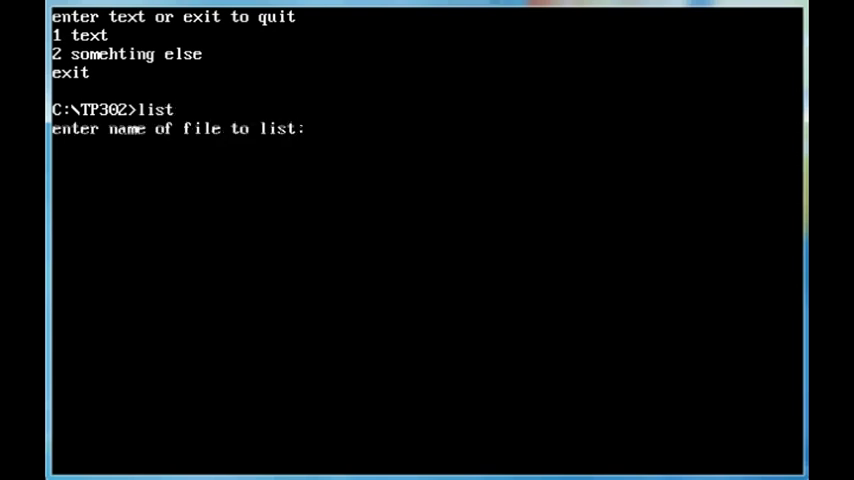
{"action": "type", "text": "rudi.txt"}
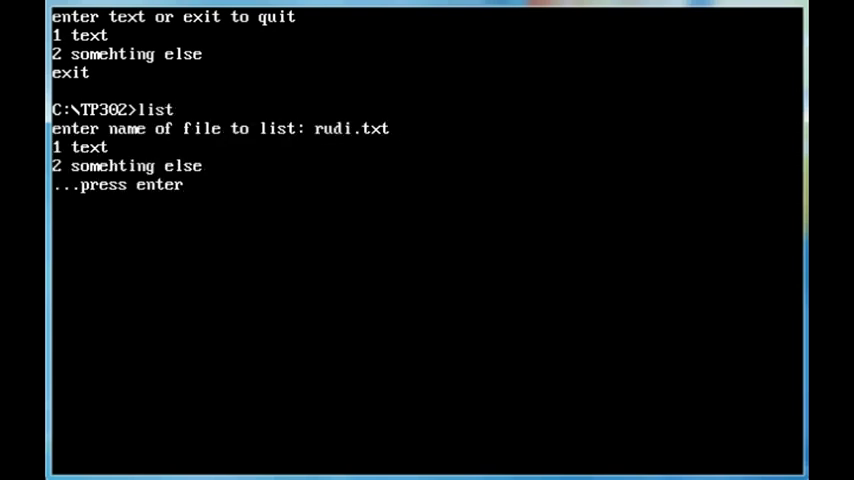
{"action": "key", "text": "enter"}
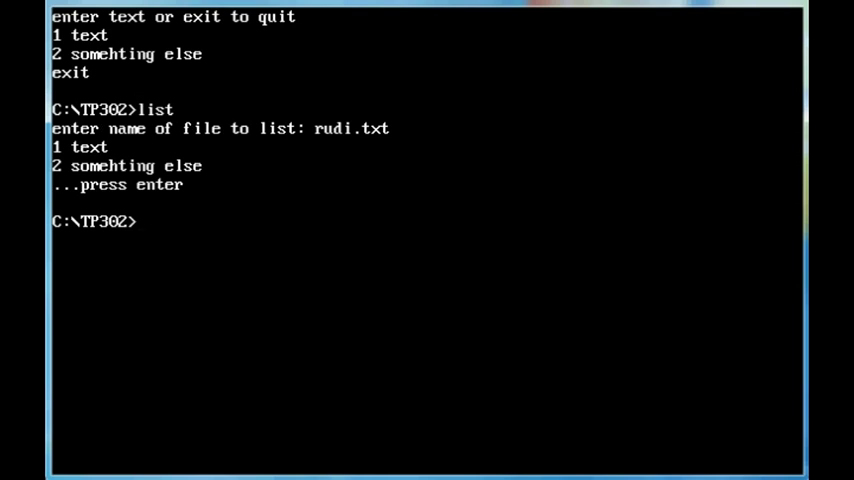
{"action": "type", "text": "c"}
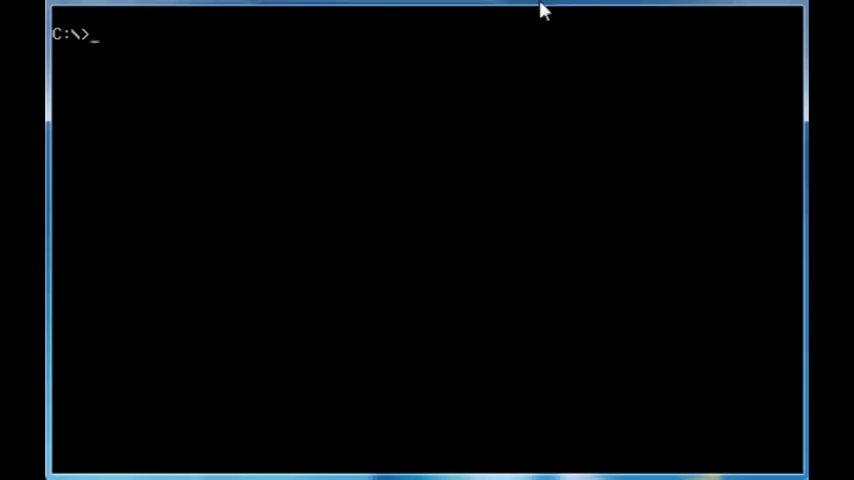
List drive C with dir, change into TC201 and list its contents.
{"action": "type", "text": "dir"}
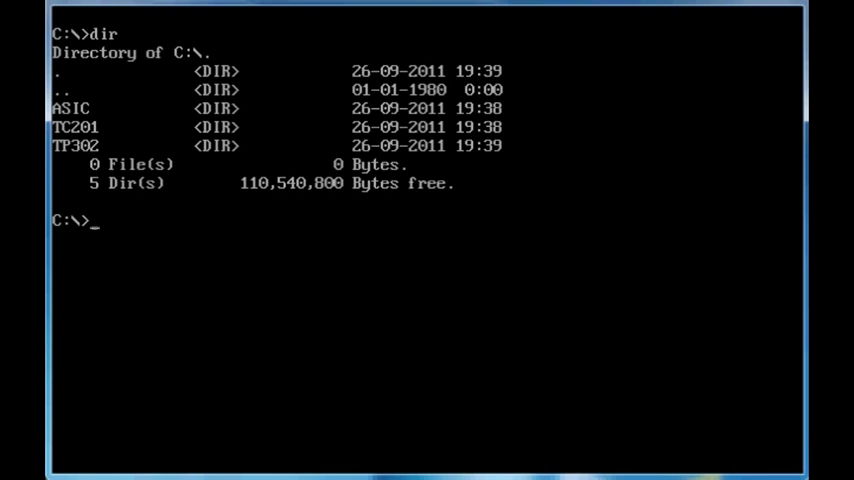
{"action": "type", "text": "cd tc201"}
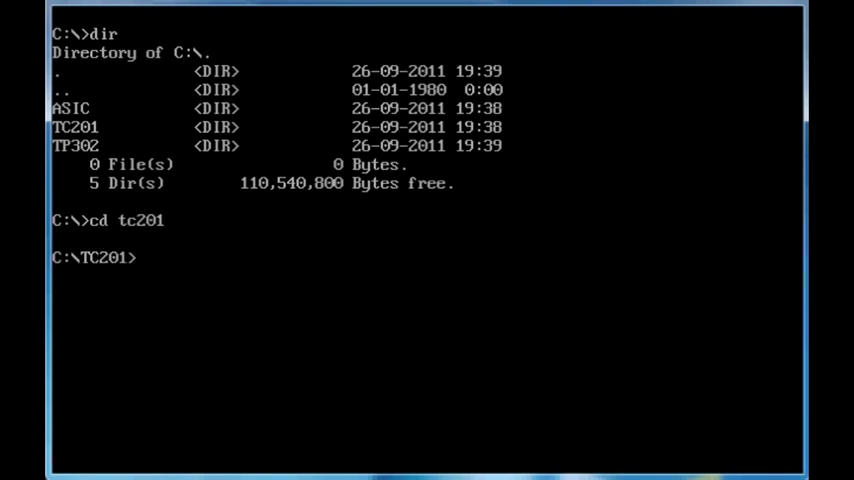
{"action": "type", "text": "dir"}
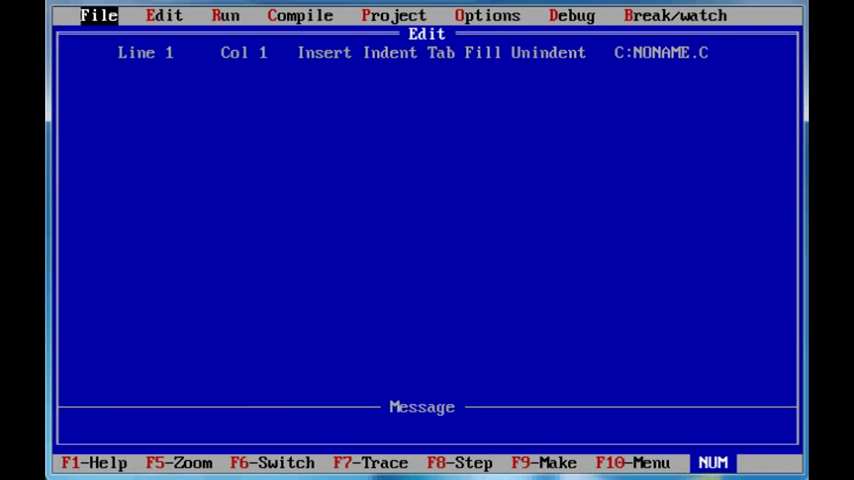
Write the first line #include <stdio.h> in the Turbo C editor.
{"action": "left_click", "coordinate": [98, 16]}
{"action": "type", "text": "#i"}
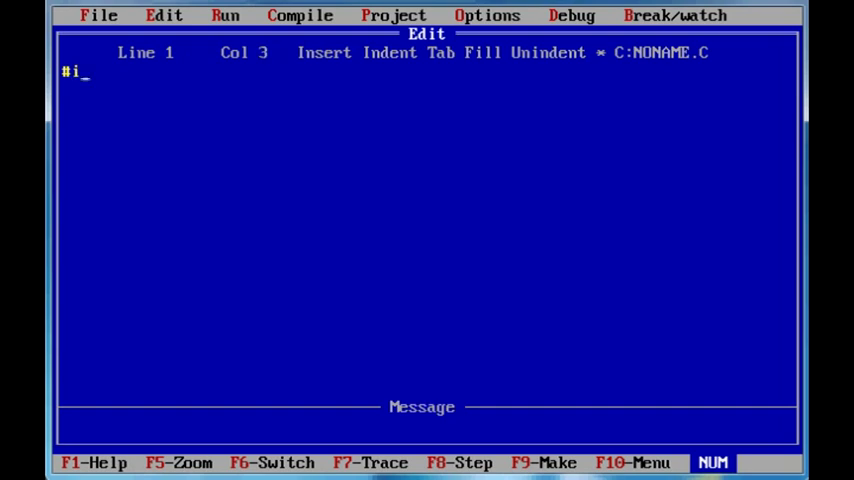
{"action": "type", "text": "nclude"}
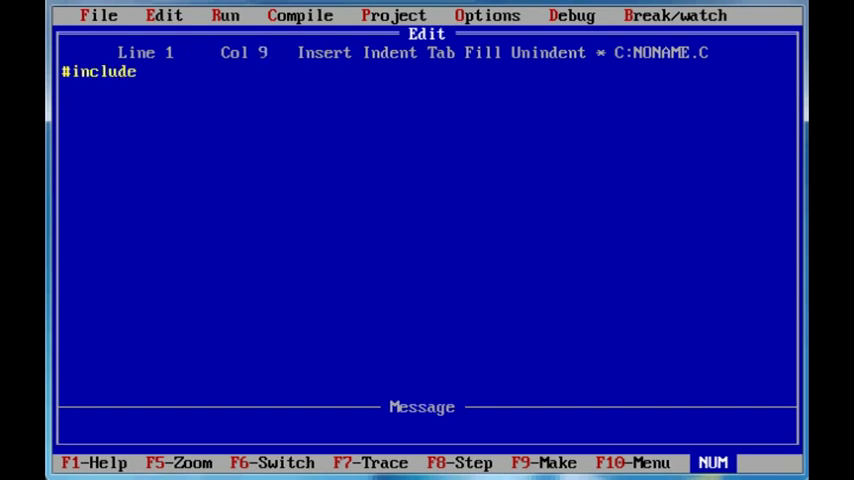
{"action": "type", "text": "\" \""}
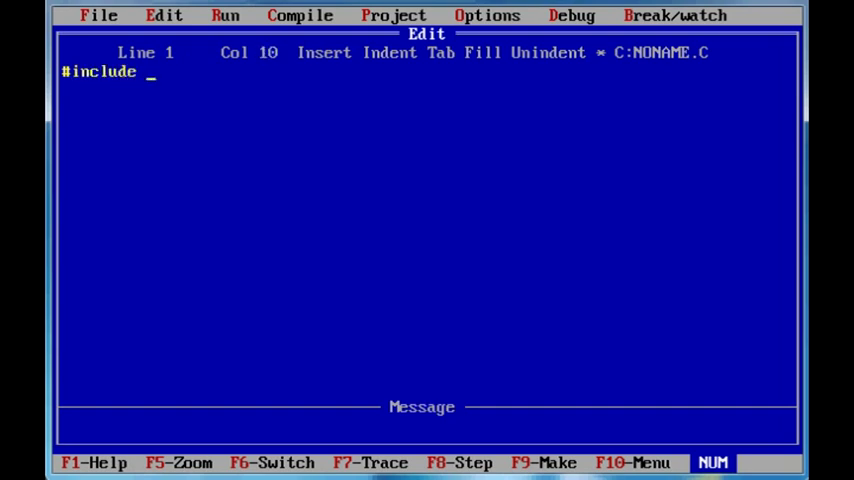
{"action": "type", "text": "<"}
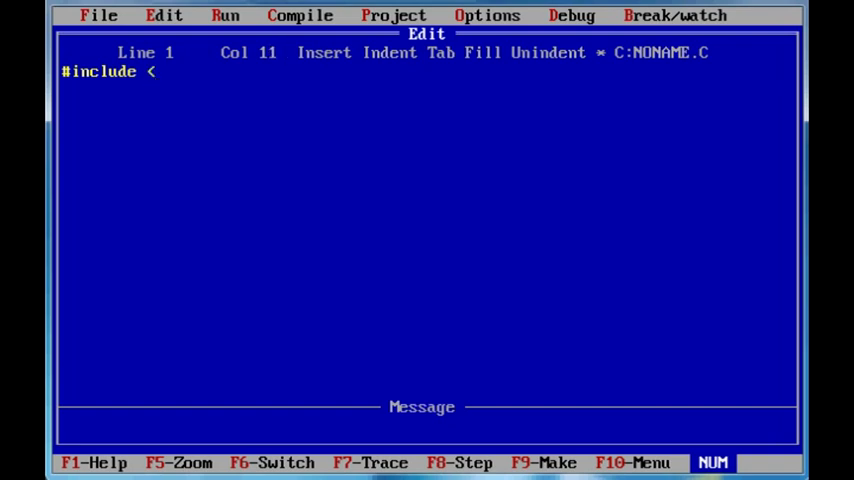
{"action": "type", "text": "st"}
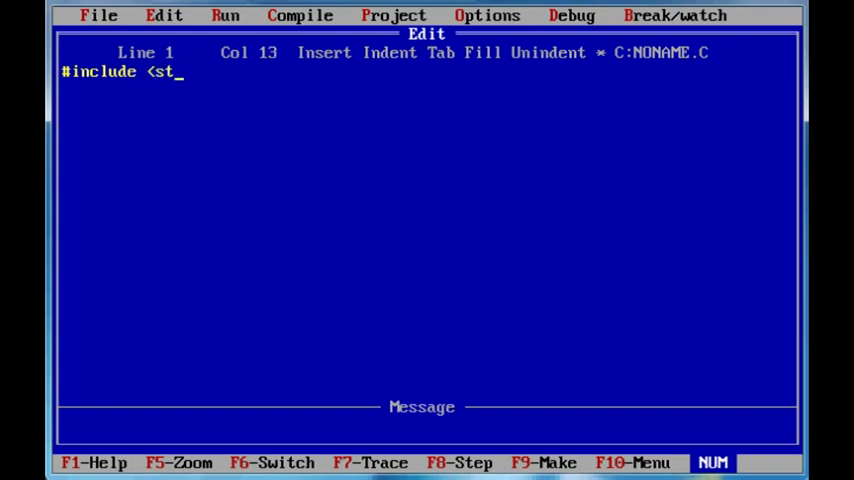
{"action": "type", "text": "dio."}
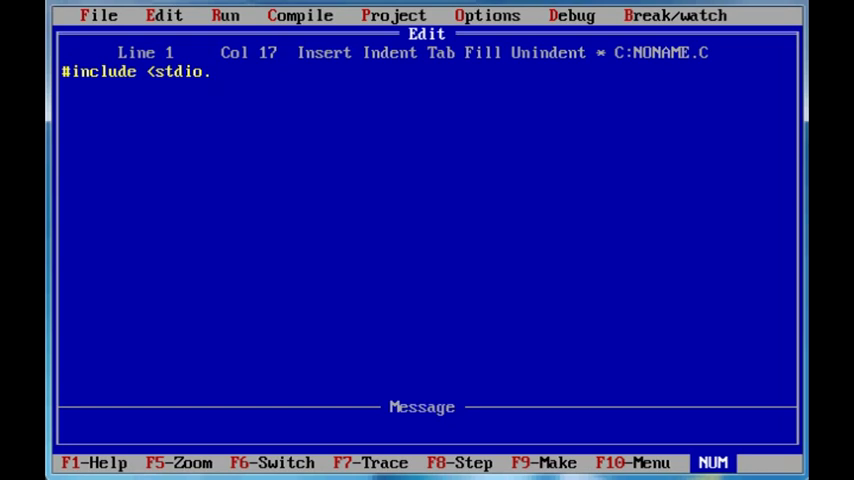
{"action": "type", "text": "h"}
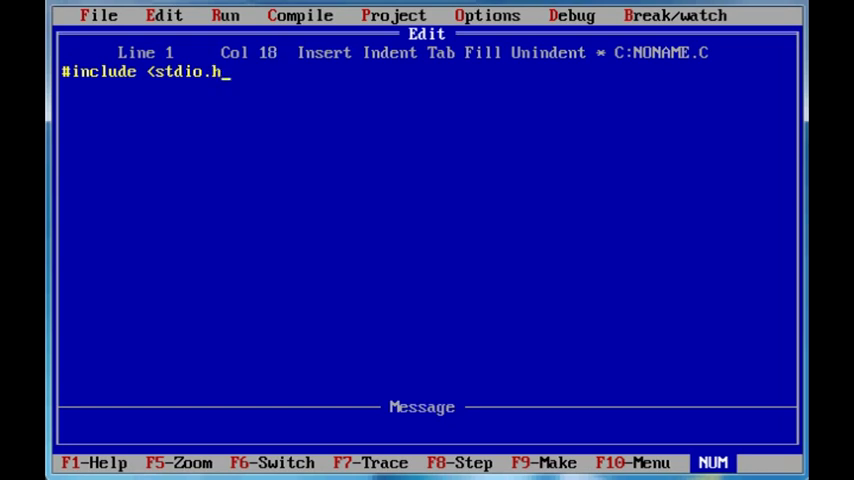
{"action": "type", "text": ">"}
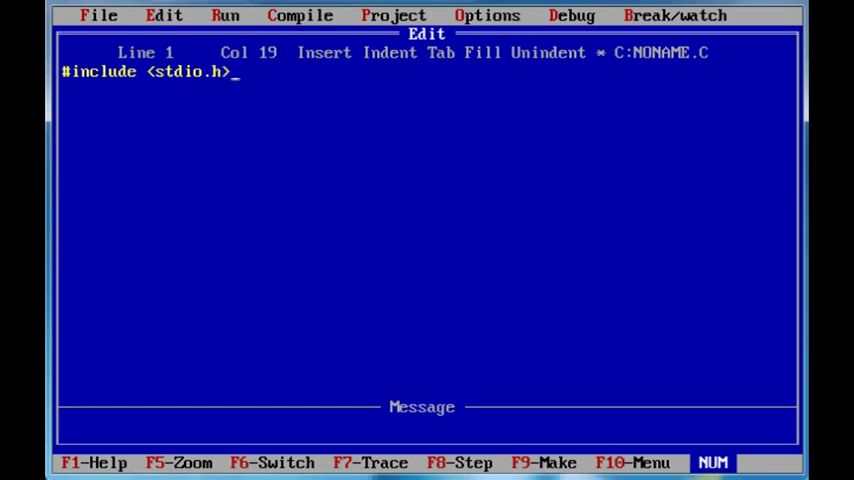
{"action": "key", "text": "enter"}
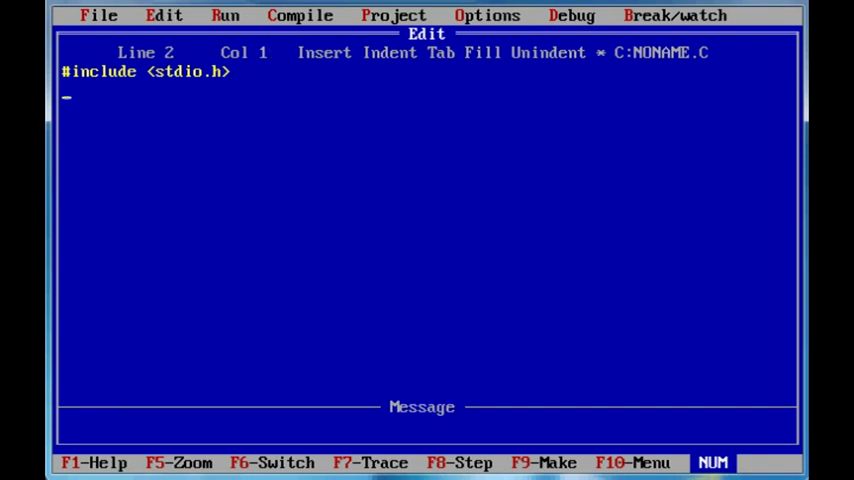
Add main() { with printf("Hello world"); and the closing brace.
{"action": "type", "text": "m"}
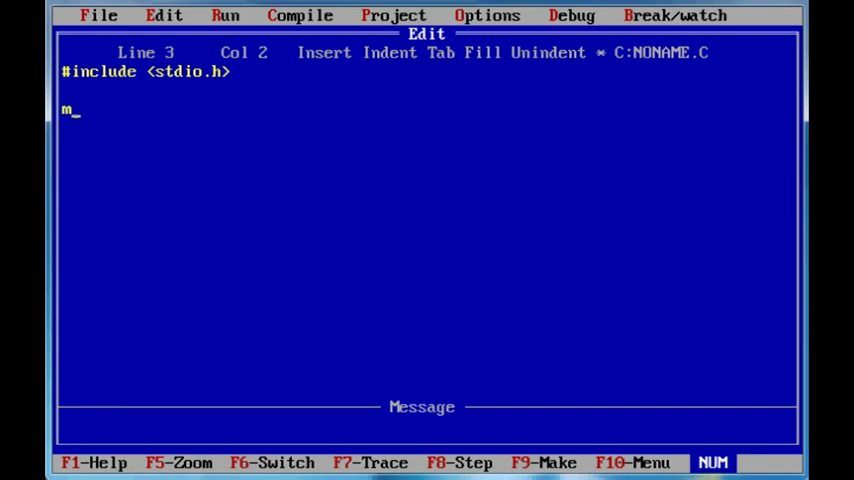
{"action": "type", "text": "ain("}
{"action": "left_click", "coordinate": [428, 126]}
{"action": "type", "text": "{"}
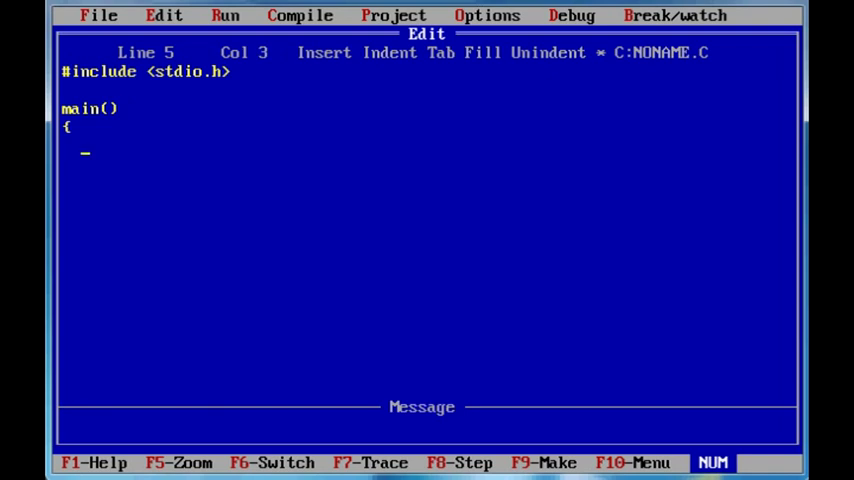
{"action": "type", "text": "pri"}
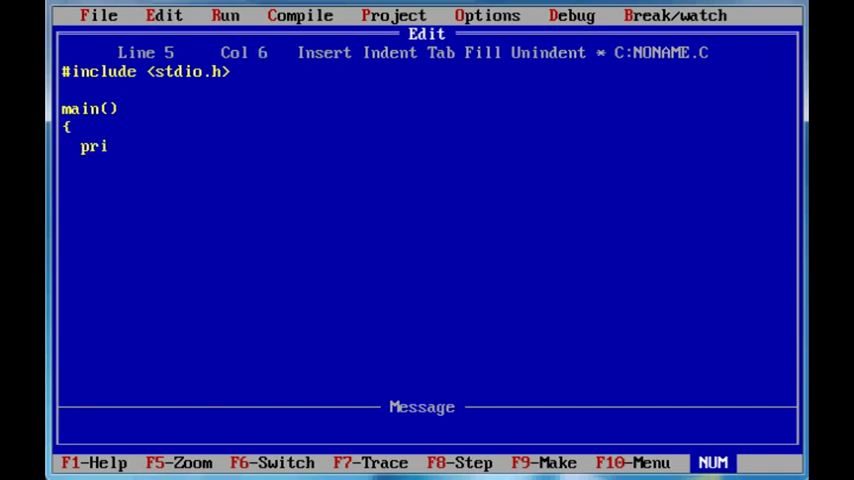
{"action": "type", "text": "nft"}
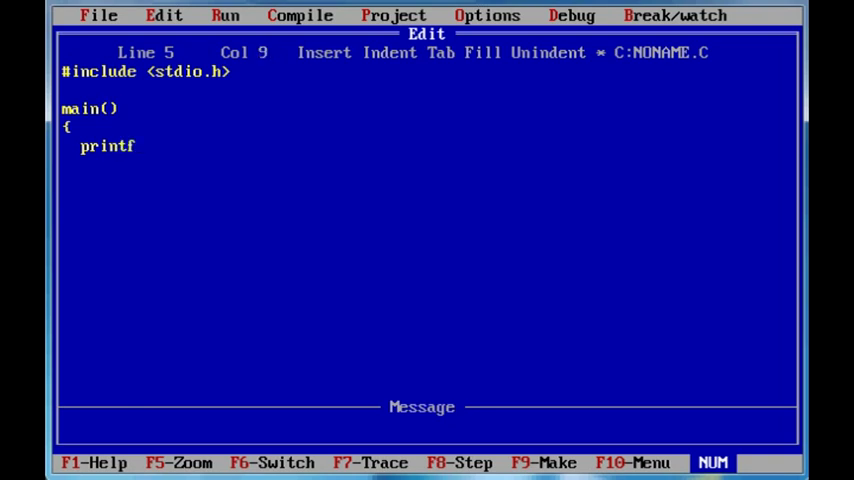
{"action": "type", "text": "("}
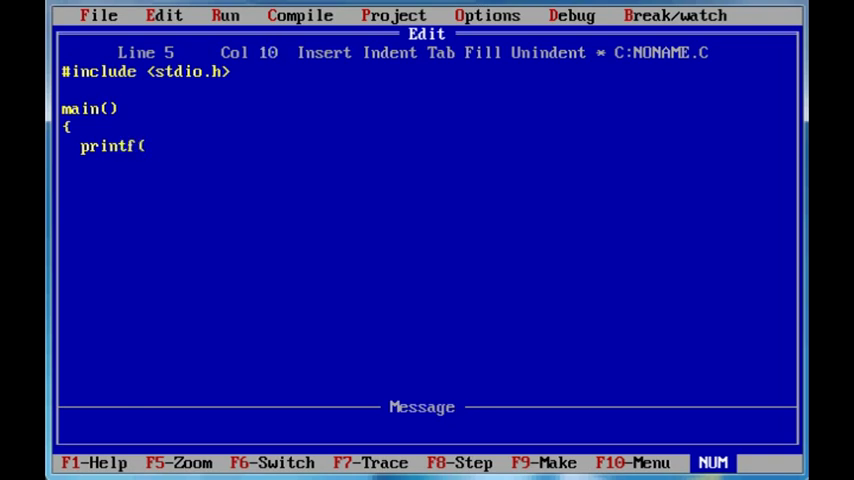
{"action": "type", "text": "\"Hell"}
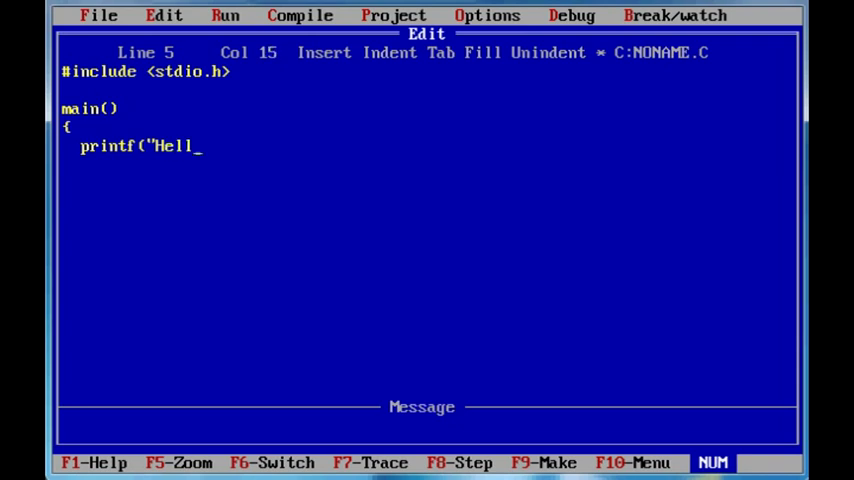
{"action": "type", "text": "o worl"}
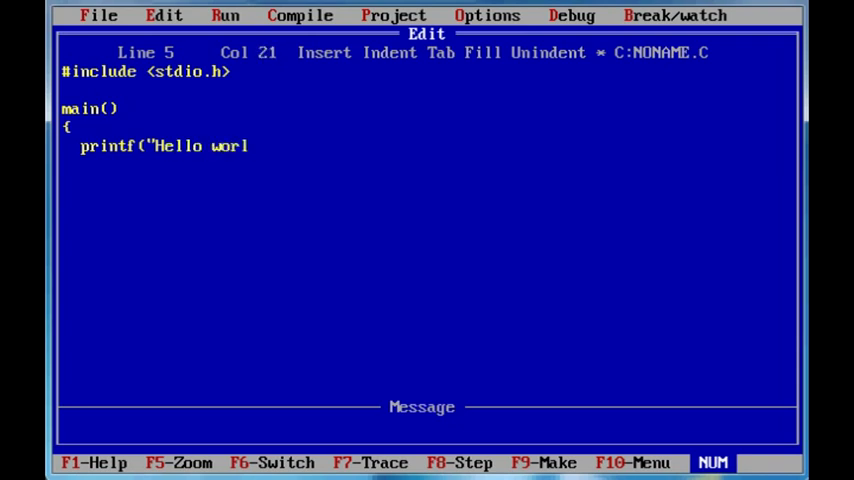
{"action": "type", "text": "d\""}
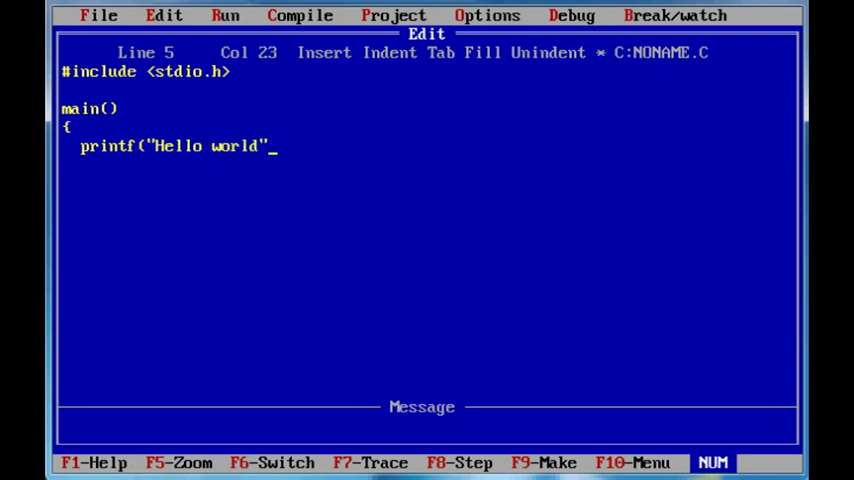
{"action": "type", "text": ");"}
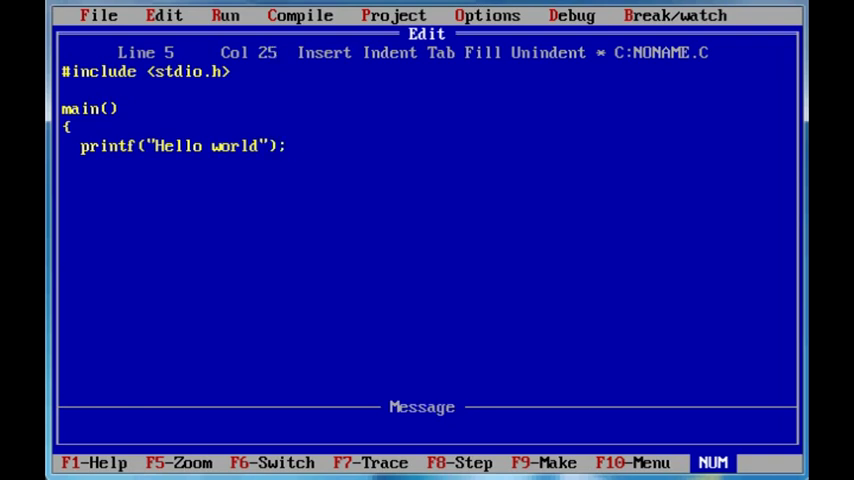
{"action": "key", "text": "Enter"}
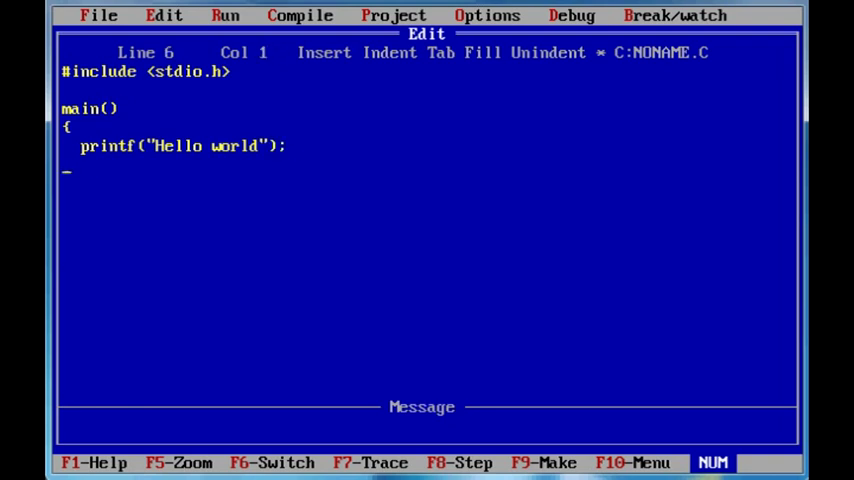
{"action": "type", "text": "}"}
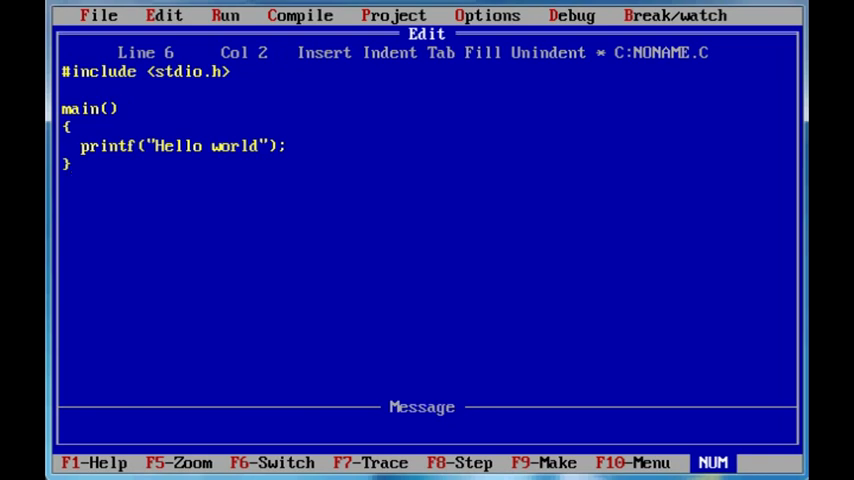
{"action": "left_click", "coordinate": [98, 16]}
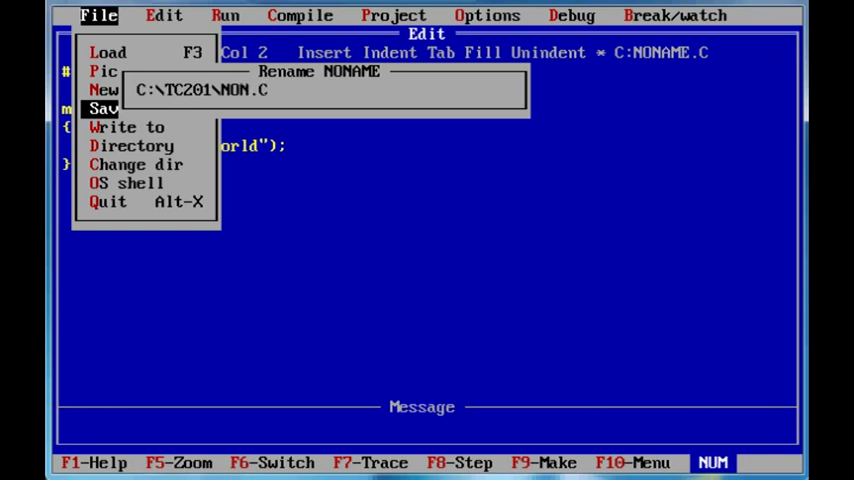
Save the program as HELLO.C and build HELLO.EXE with Make EXE file, no errors.
{"action": "type", "text": "hell_"}
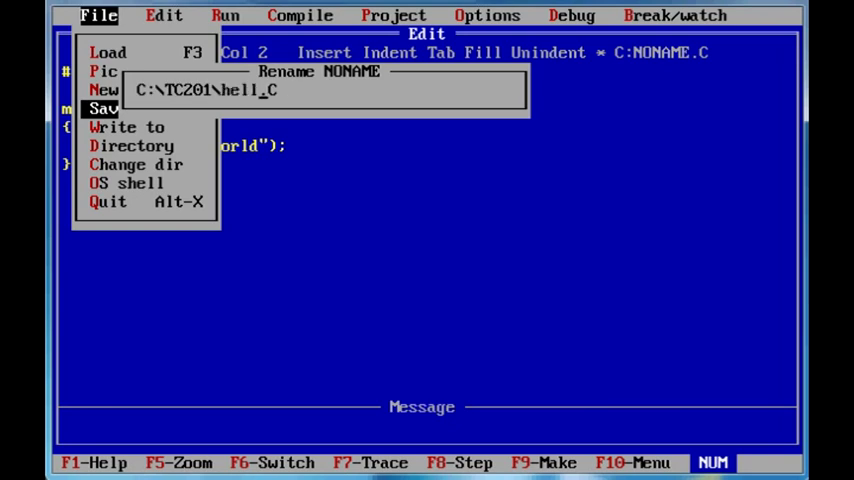
{"action": "key", "text": "Enter"}
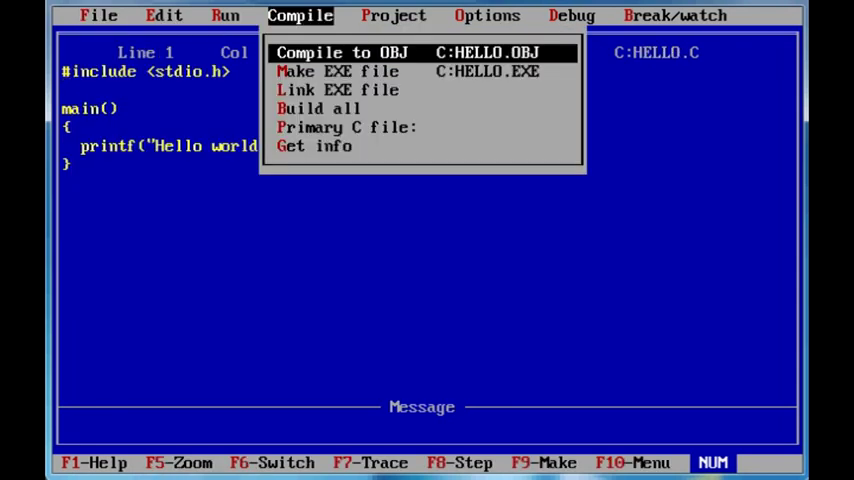
{"action": "left_click", "coordinate": [340, 52]}
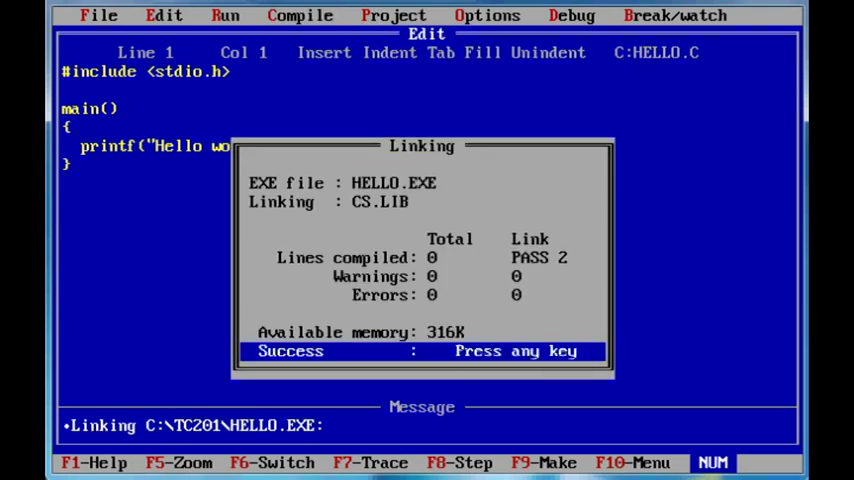
{"action": "key", "text": "enter"}
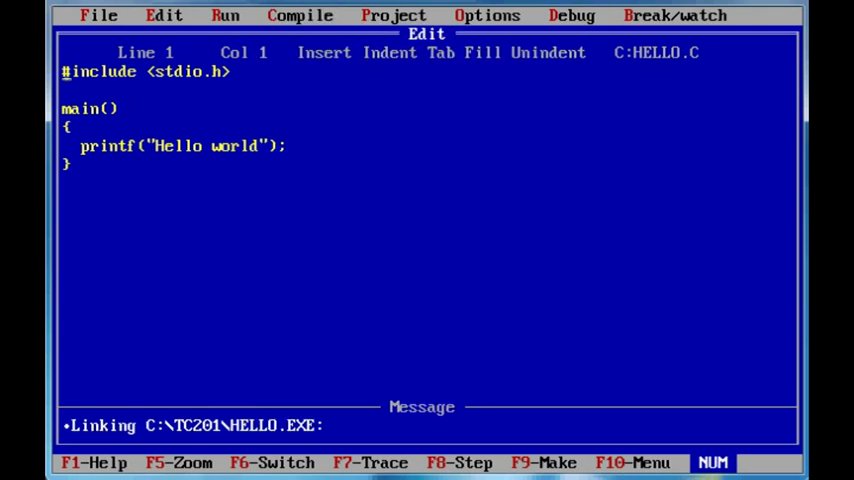
{"action": "left_click", "coordinate": [98, 16]}
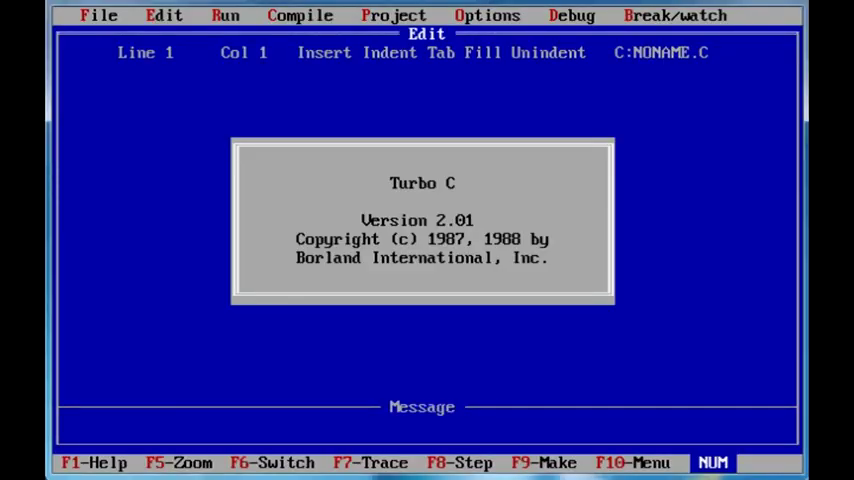
Load RUNAVG.C, build RUNAVG.EXE with no errors, and quit to DOS.
{"action": "left_click", "coordinate": [98, 16]}
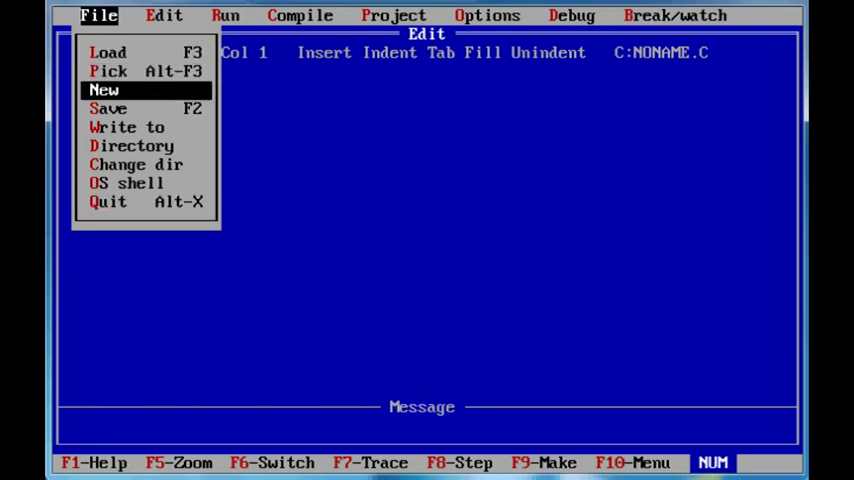
{"action": "left_click", "coordinate": [132, 144]}
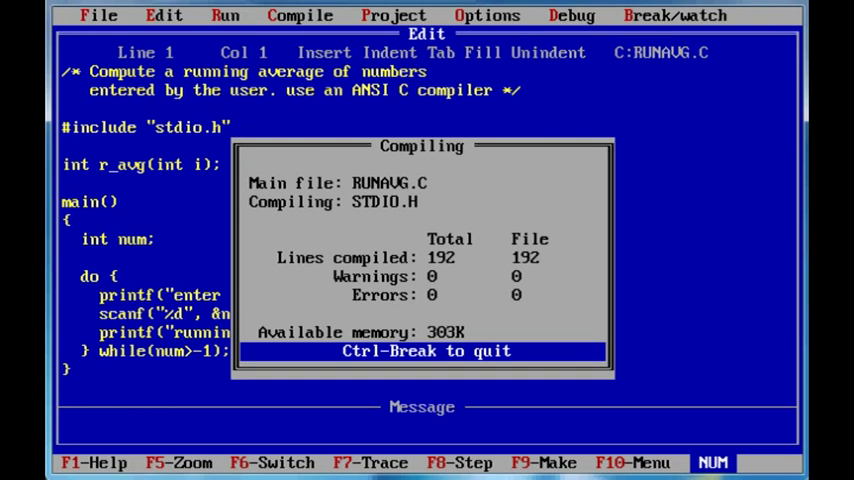
{"action": "left_click", "coordinate": [300, 16]}
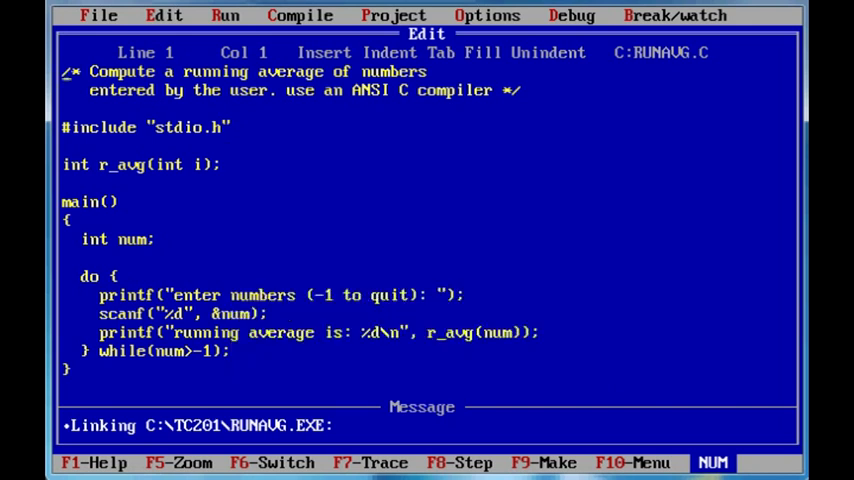
{"action": "left_click", "coordinate": [98, 16]}
{"action": "type", "text": "run"}
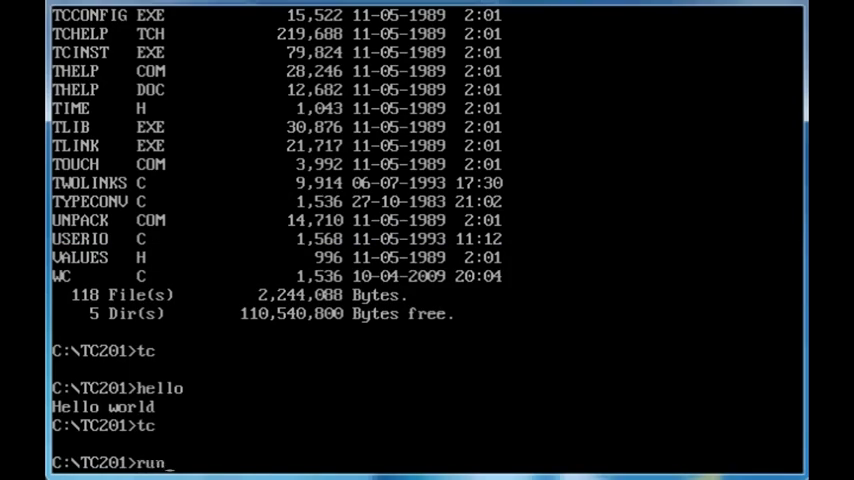
Run runavg and enter 1998, 2001 and 2008, getting averages 1998, 1999, 2002, then -1.
{"action": "type", "text": "avg"}
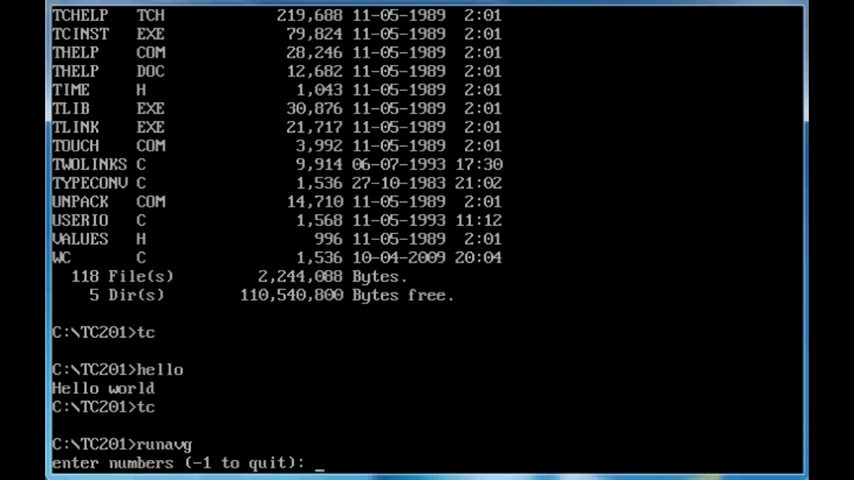
{"action": "type", "text": "1"}
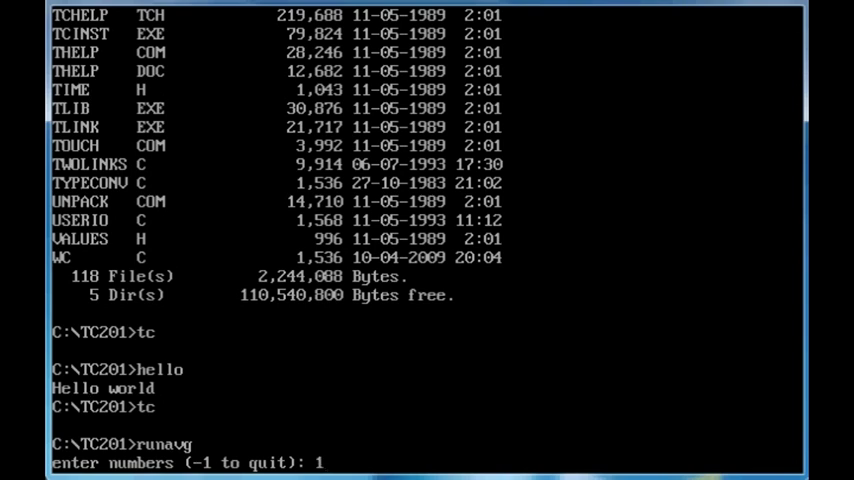
{"action": "type", "text": "99"}
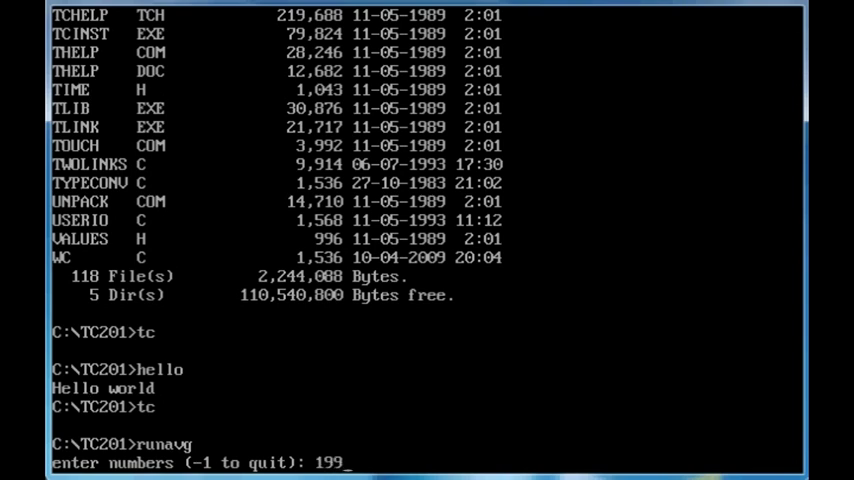
{"action": "type", "text": "8"}
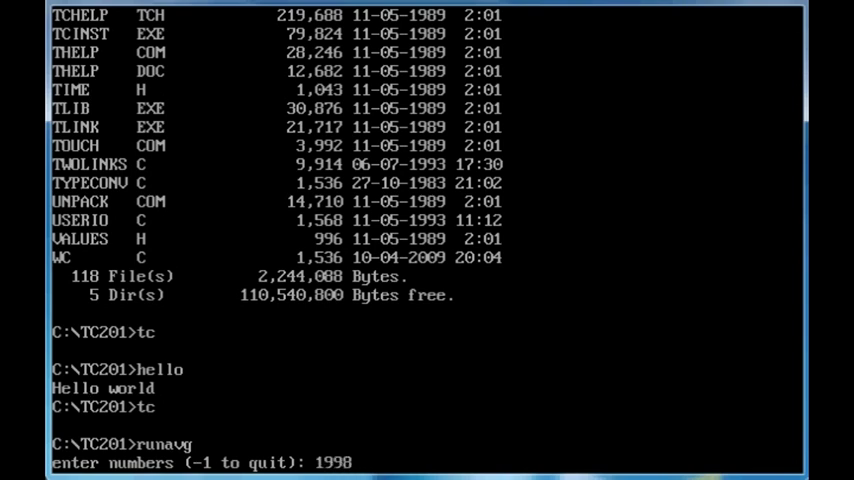
{"action": "key", "text": "enter"}
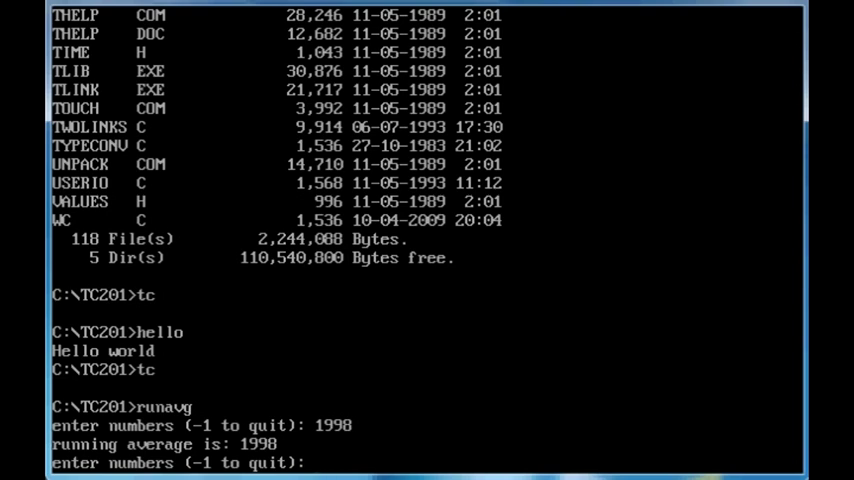
{"action": "type", "text": "200"}
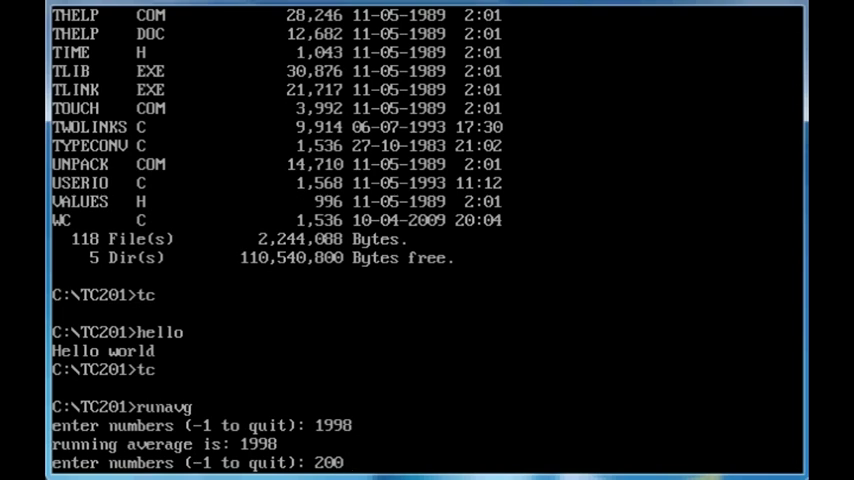
{"action": "type", "text": "2001"}
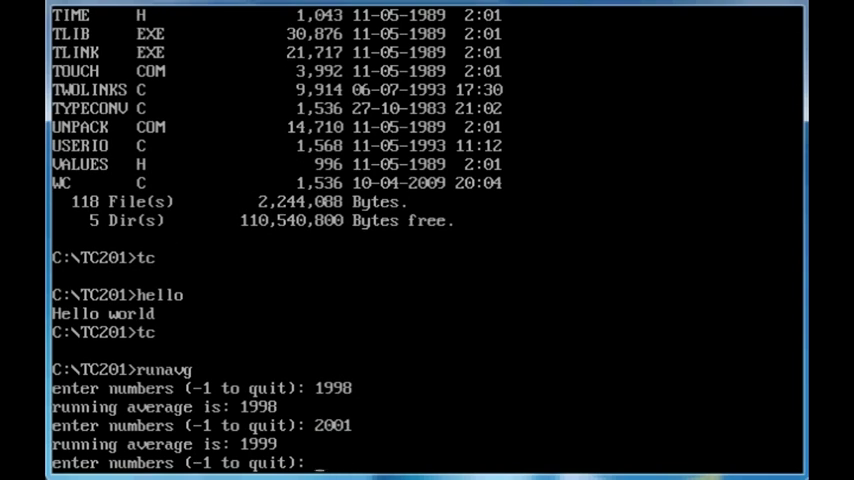
{"action": "type", "text": "2"}
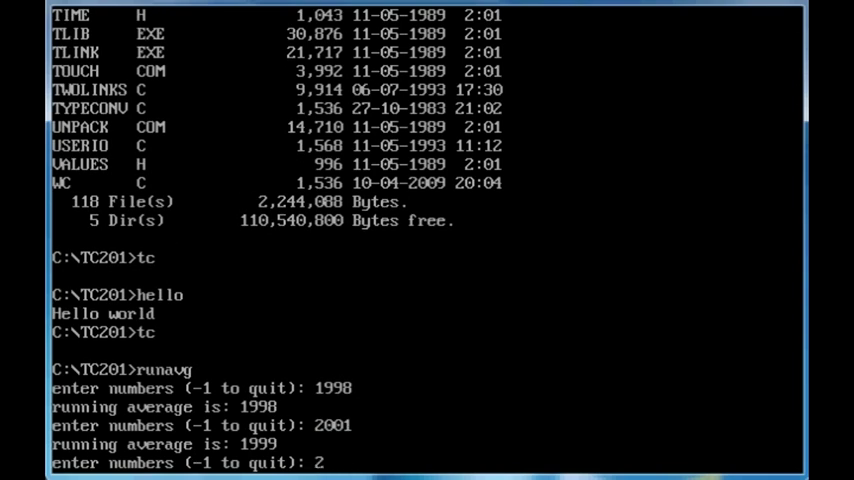
{"action": "type", "text": "008"}
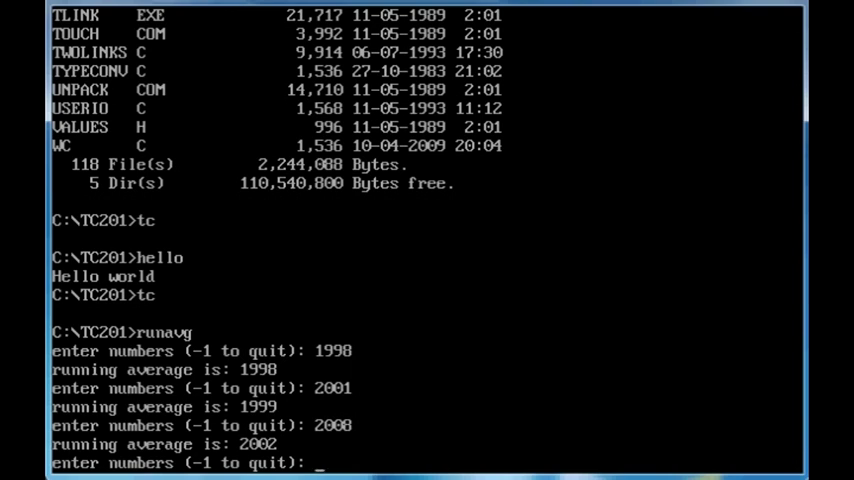
{"action": "type", "text": "-1"}
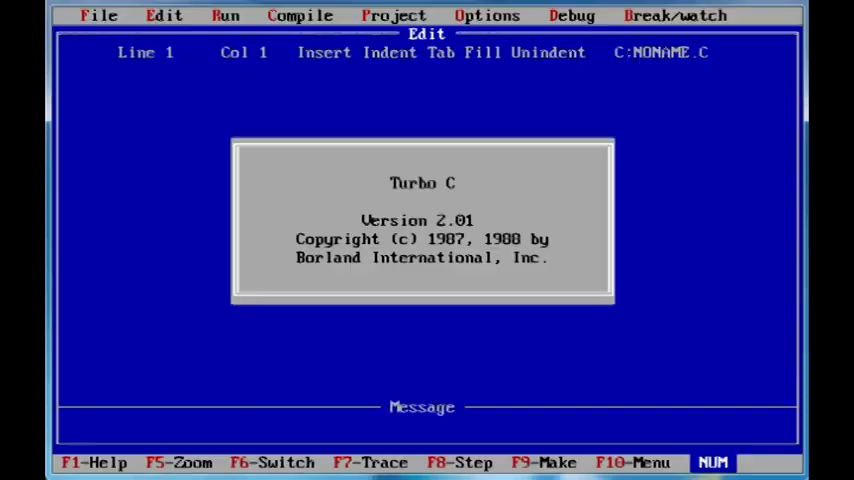
Dismiss the Turbo C splash and load the source file hanoi16.C.
{"action": "left_click", "coordinate": [98, 16]}
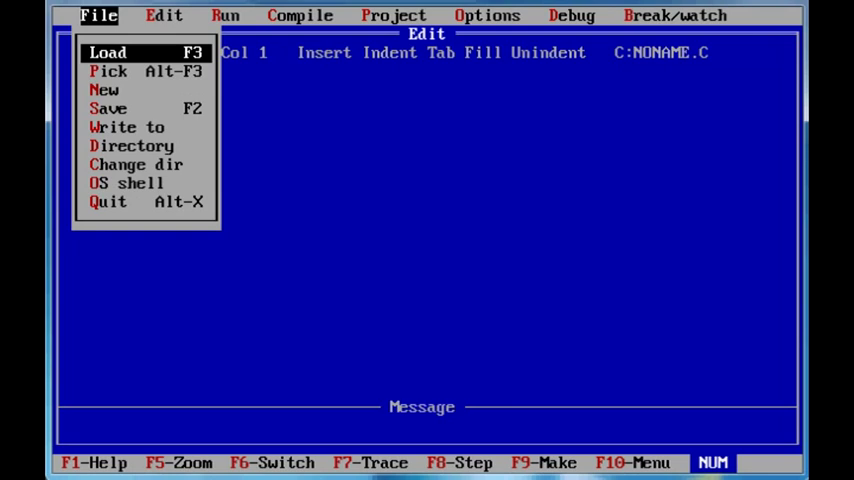
{"action": "left_click", "coordinate": [108, 52]}
{"action": "type", "text": "hanoi126.C"}
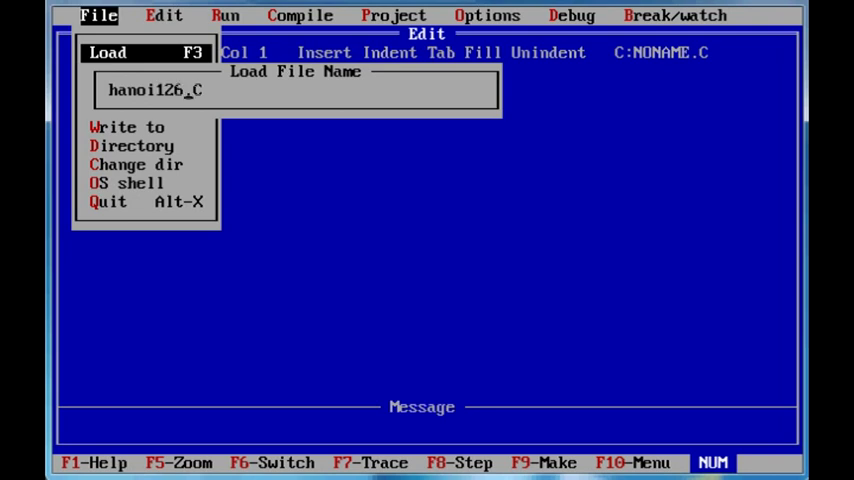
{"action": "key", "text": "Backspace"}
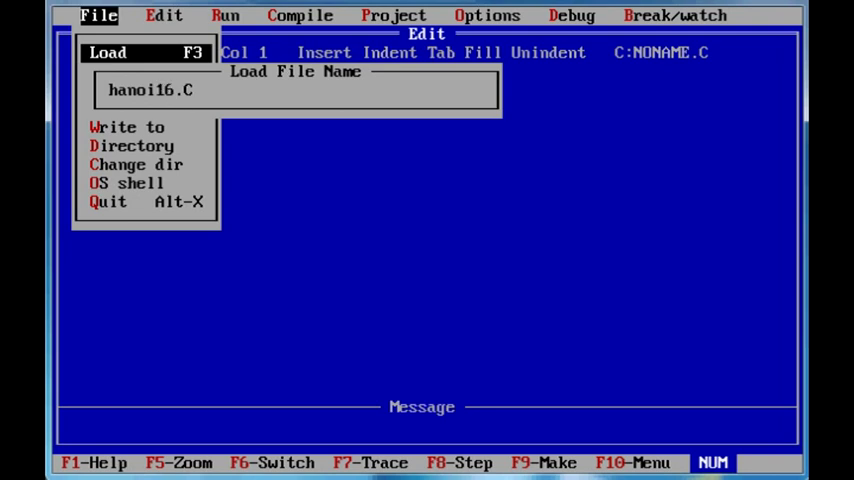
{"action": "key", "text": "enter"}
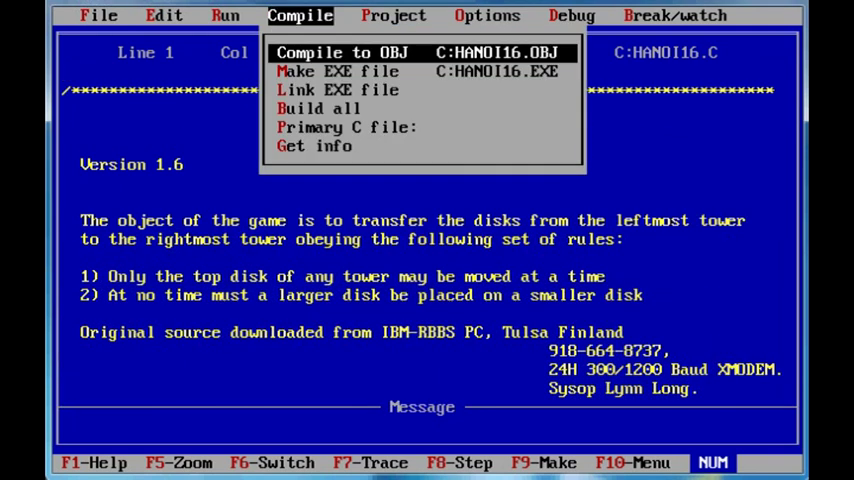
Build HANOI16.EXE with Make EXE file successfully and quit to DOS.
{"action": "left_click", "coordinate": [342, 52]}
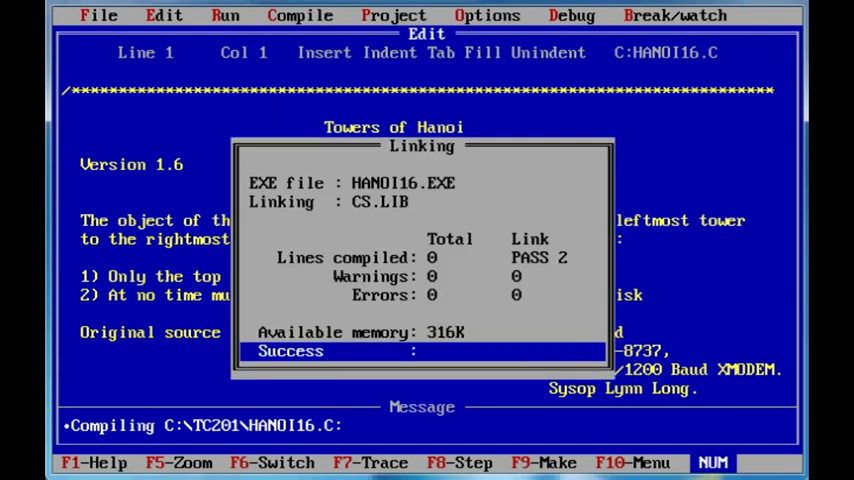
{"action": "left_click", "coordinate": [300, 16]}
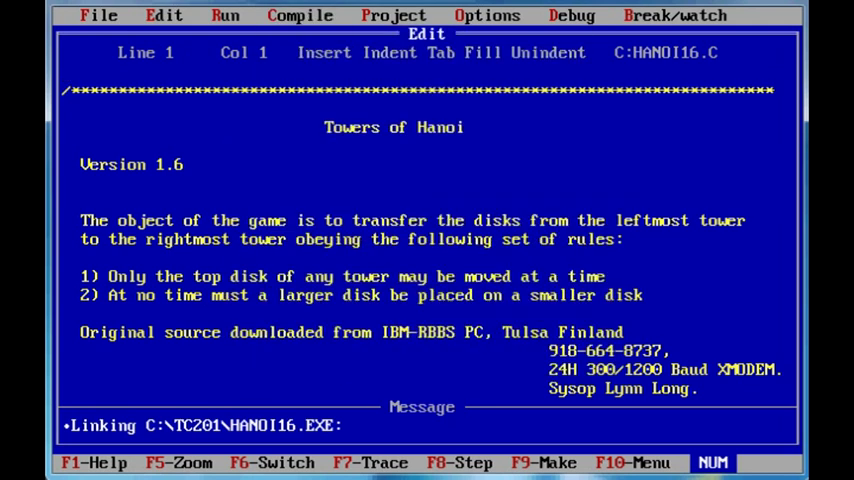
{"action": "left_click", "coordinate": [98, 16]}
{"action": "type", "text": "han"}
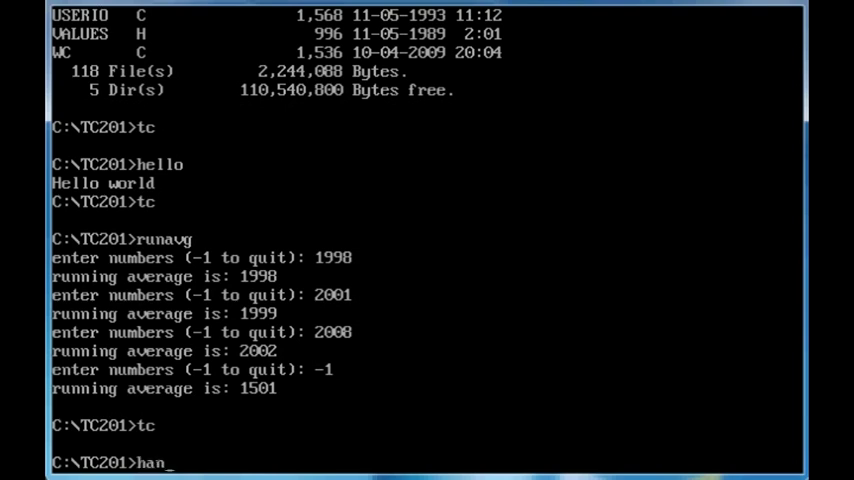
Run hanoi16 to see its rings/delay/play usage, then enter hanoi16 12 50.
{"action": "type", "text": "oi16"}
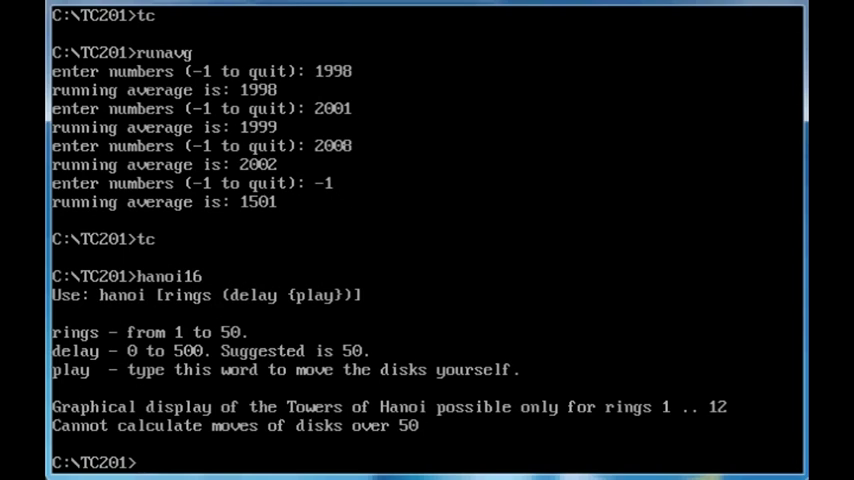
{"action": "type", "text": "hanoi"}
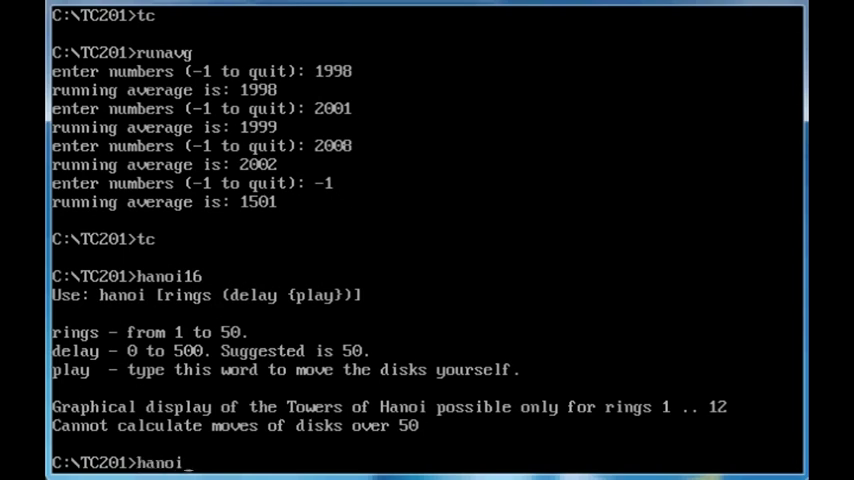
{"action": "type", "text": "16"}
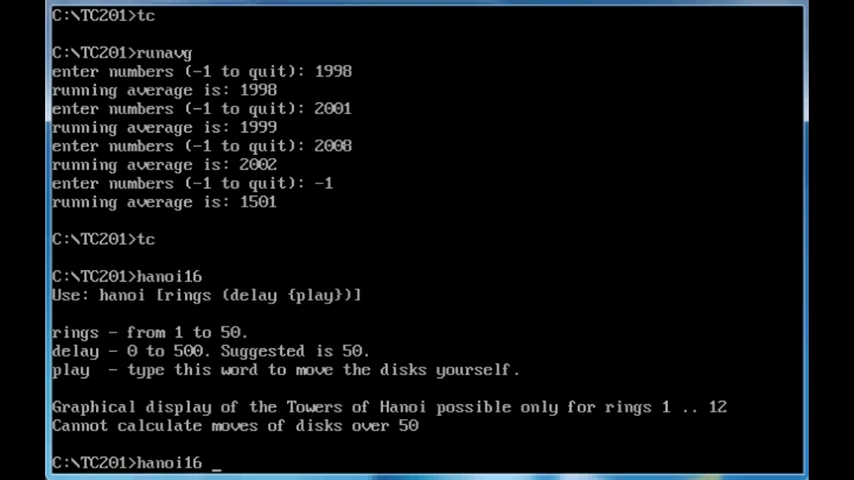
{"action": "type", "text": "12"}
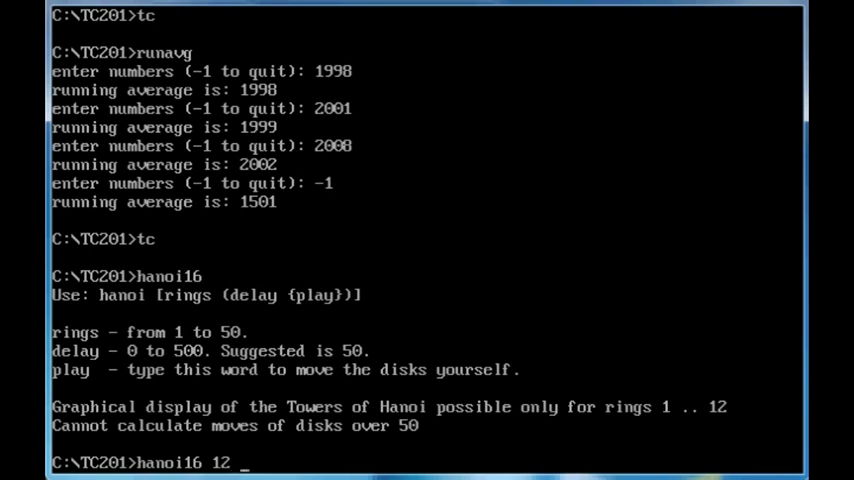
{"action": "type", "text": "50"}
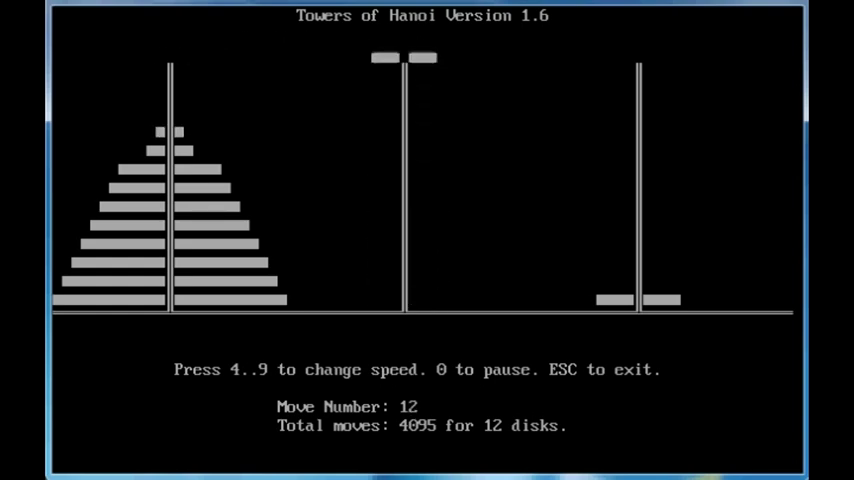
Stop the 12-ring Hanoi animation with Esc and enter hanoi16 3 50 at the prompt.
{"action": "key", "text": "Escape"}
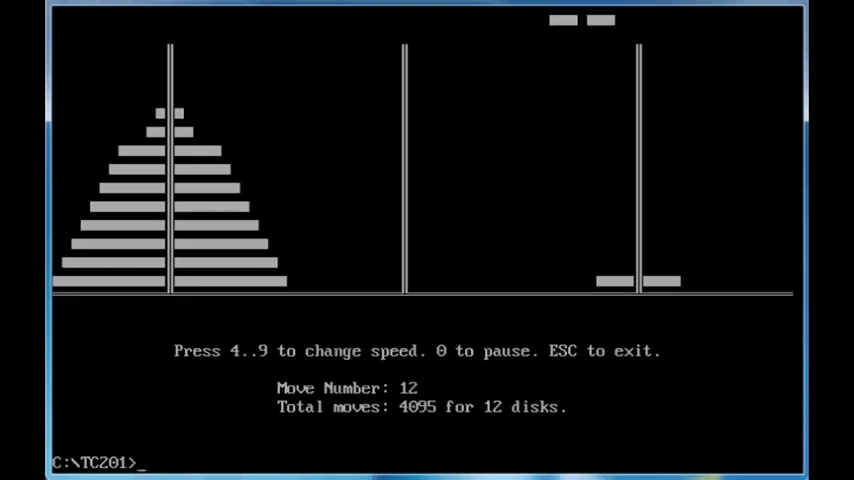
{"action": "type", "text": "hanoi16 12"}
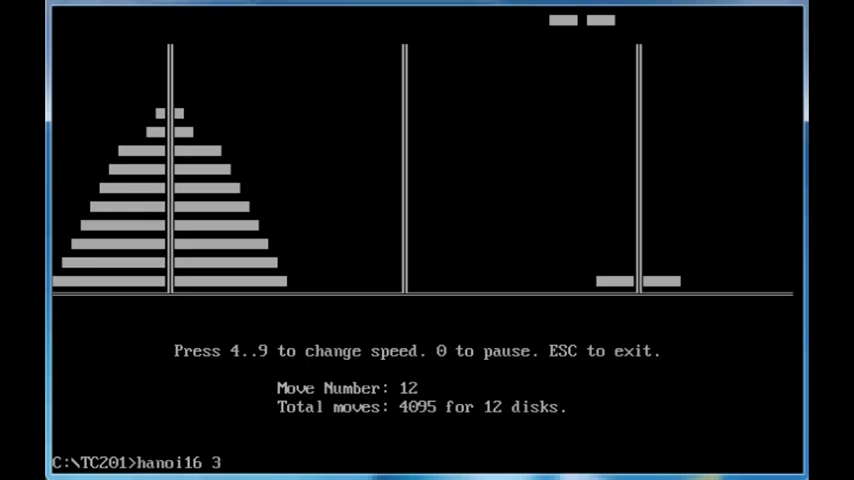
{"action": "type", "text": "50"}
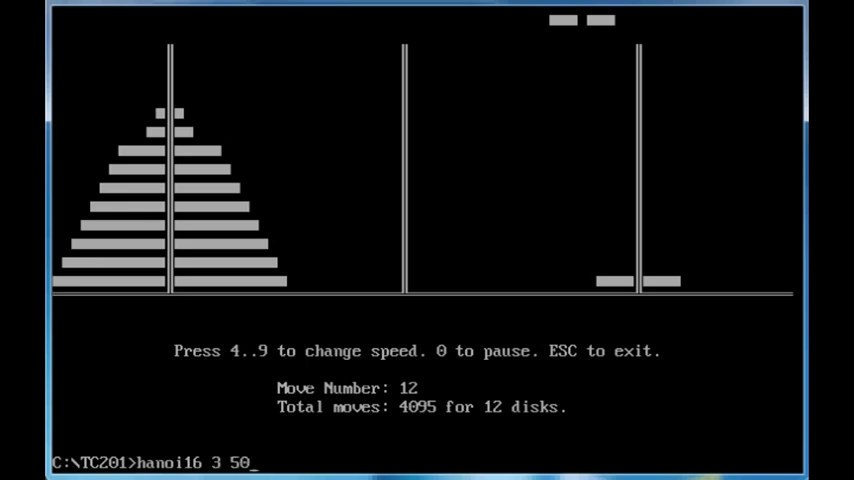